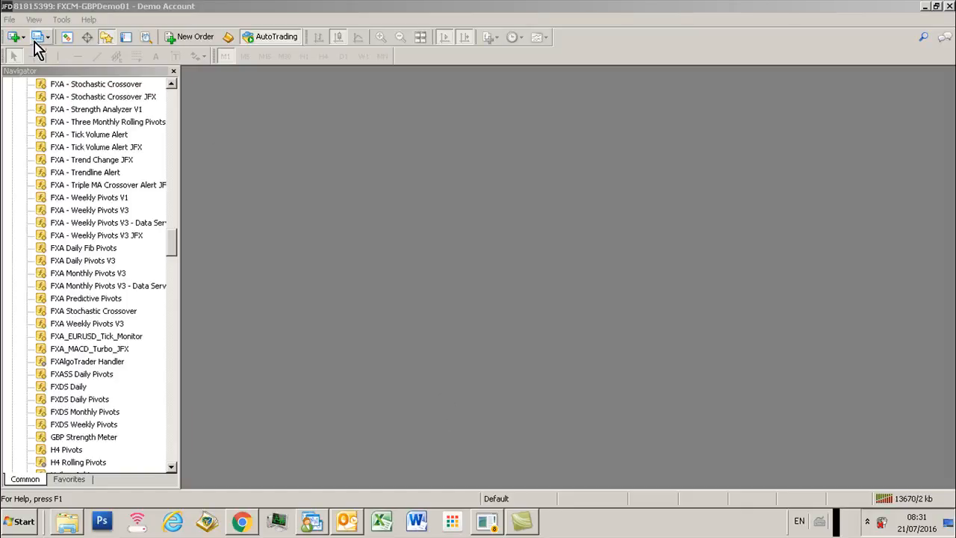
# Open a maximized GBPUSD M1 chart with only plain candles and no indicators
pyautogui.click(12, 37)
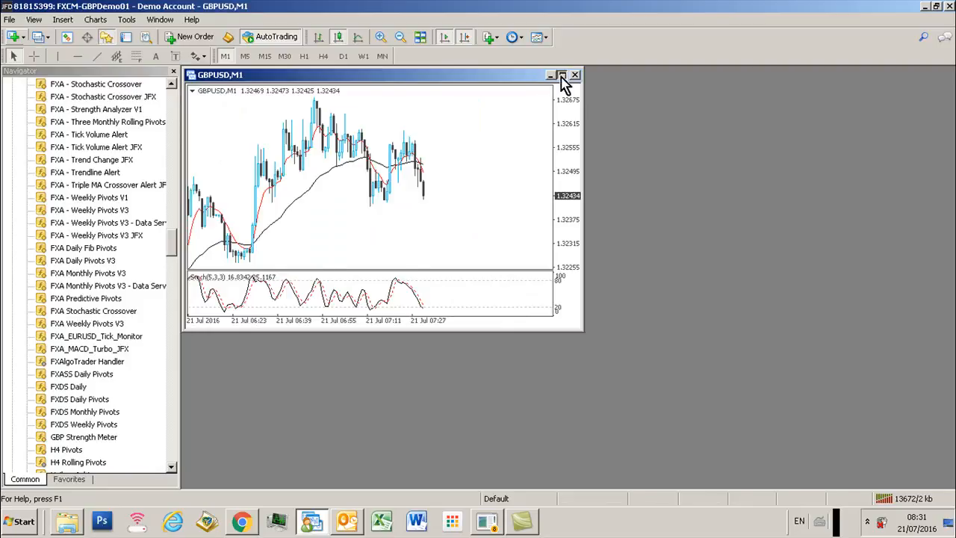
pyautogui.click(561, 75)
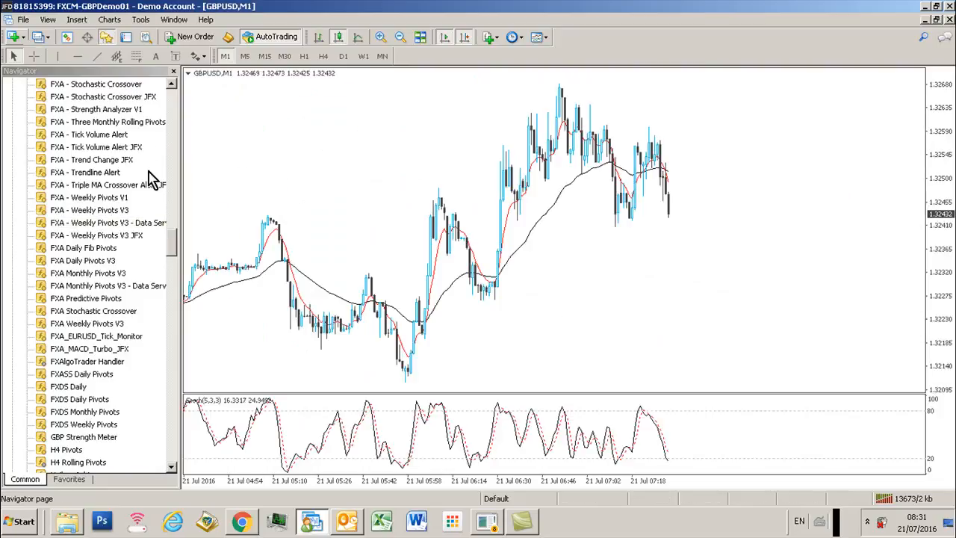
pyautogui.scroll(3)
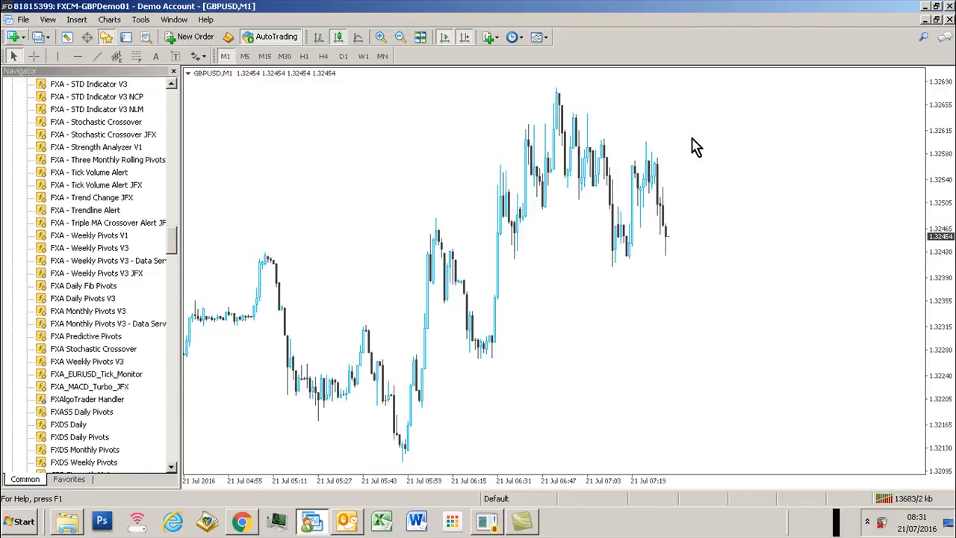
# Attach the 'FXA - Triple MA Crossover Alert JFX' indicator to the GBPUSD chart
pyautogui.click(85, 221)
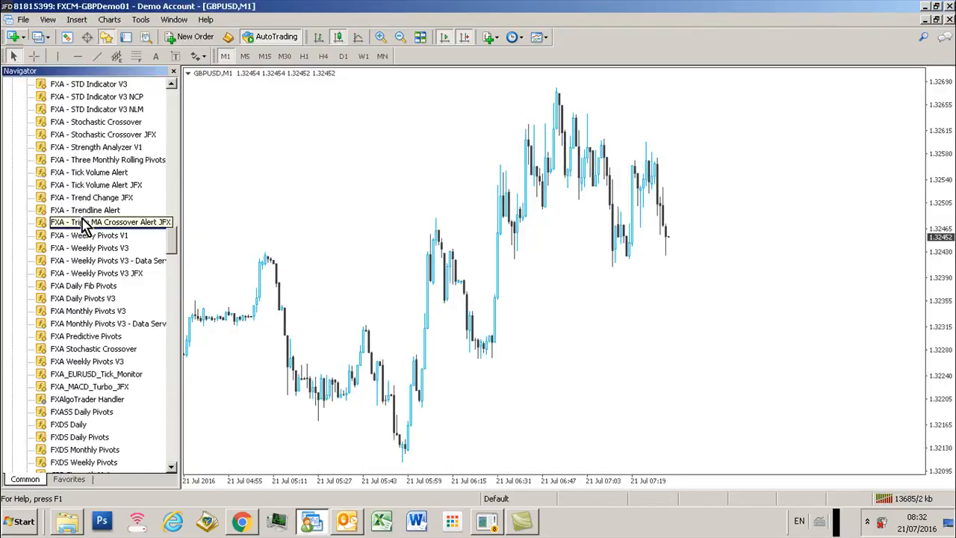
pyautogui.doubleClick(108, 222)
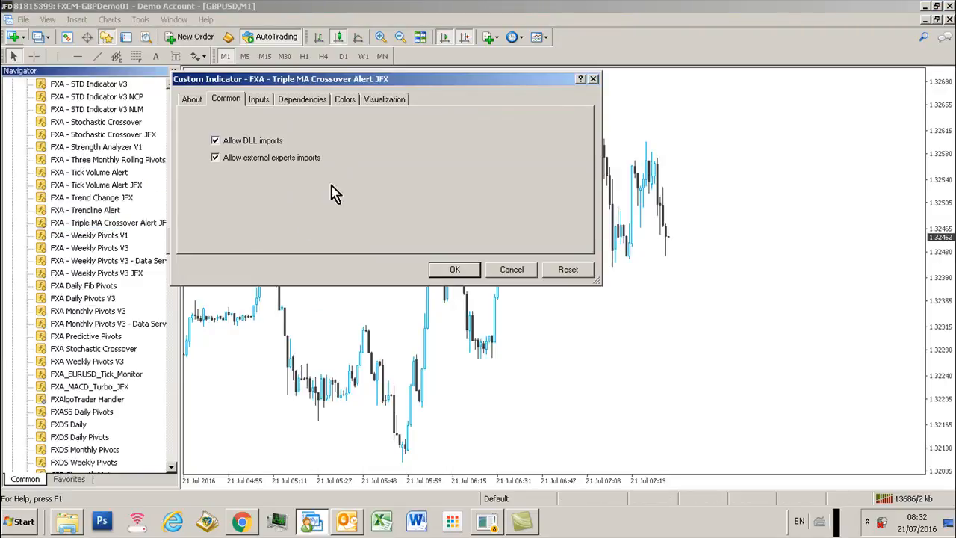
pyautogui.moveTo(366, 200)
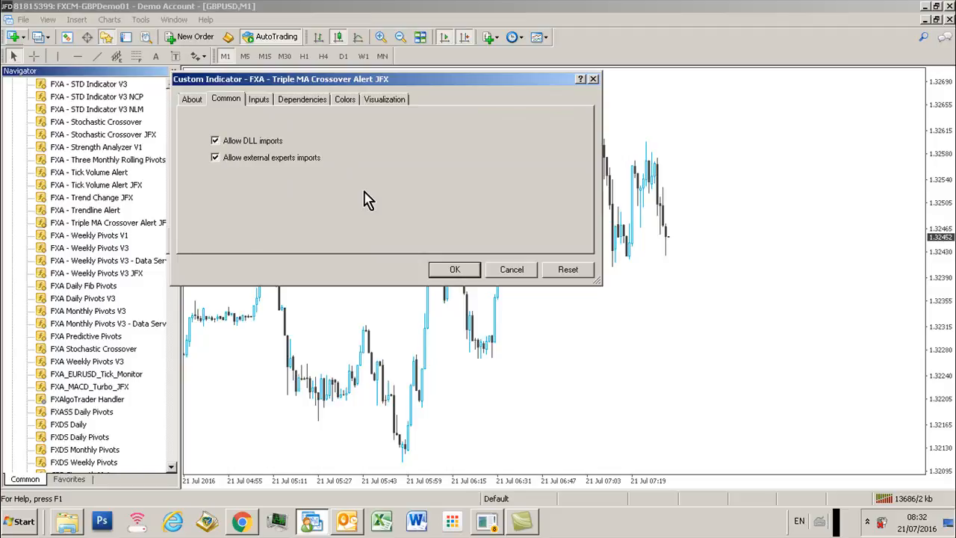
pyautogui.click(454, 269)
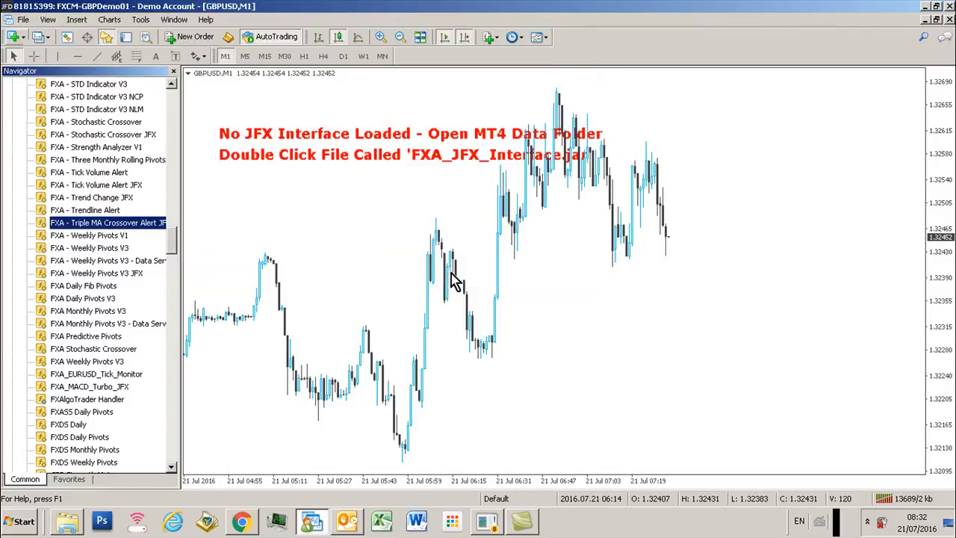
pyautogui.moveTo(425, 235)
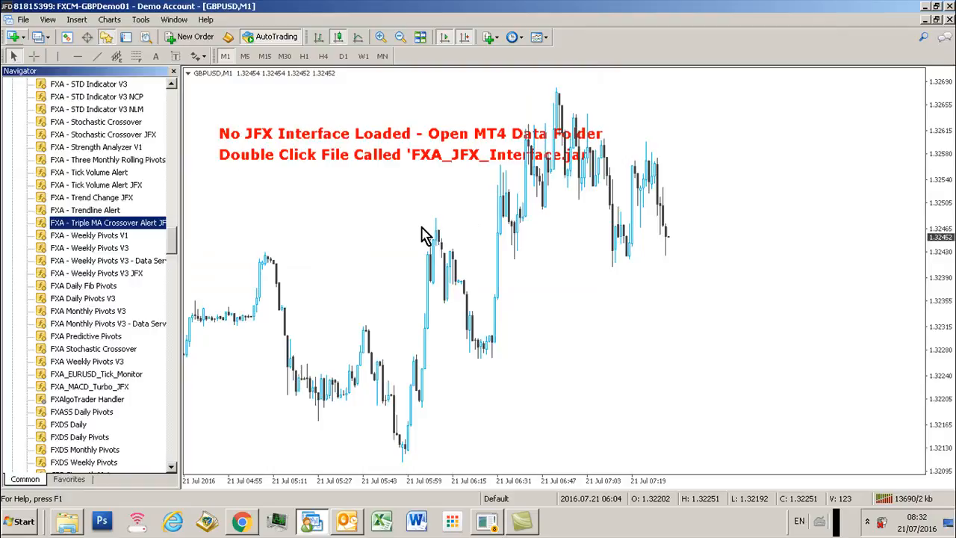
pyautogui.moveTo(347, 280)
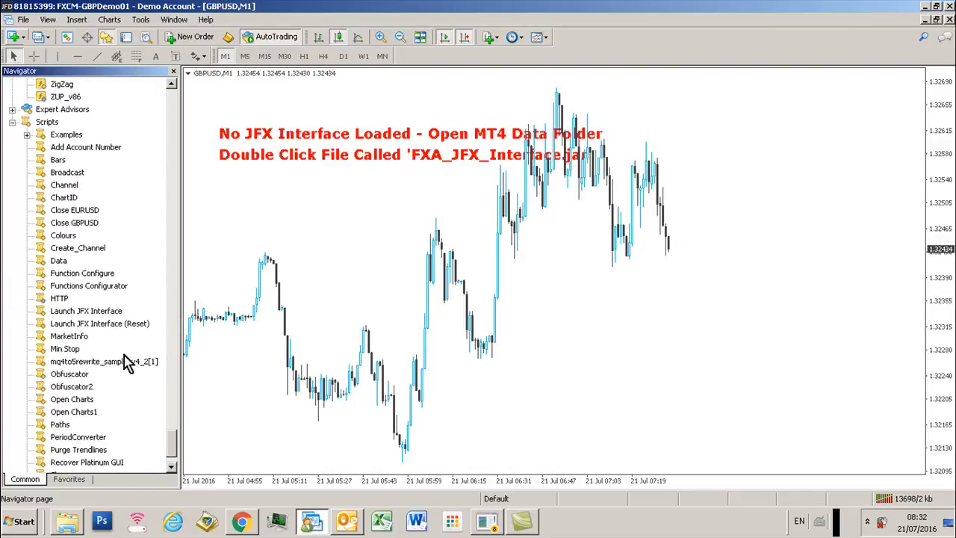
# Run the Launch JFX Interface script and sign in with Customer Login
pyautogui.click(86, 311)
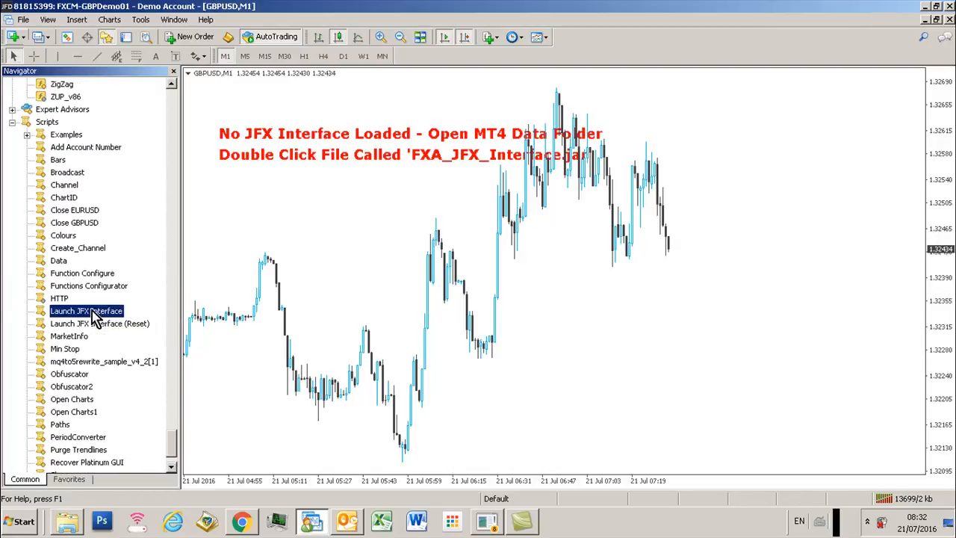
pyautogui.doubleClick(86, 311)
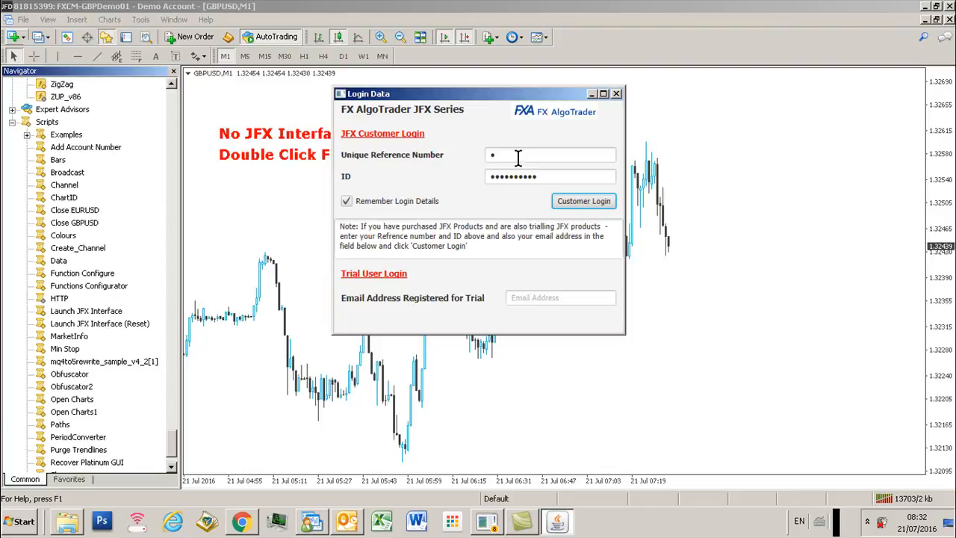
pyautogui.moveTo(484, 228)
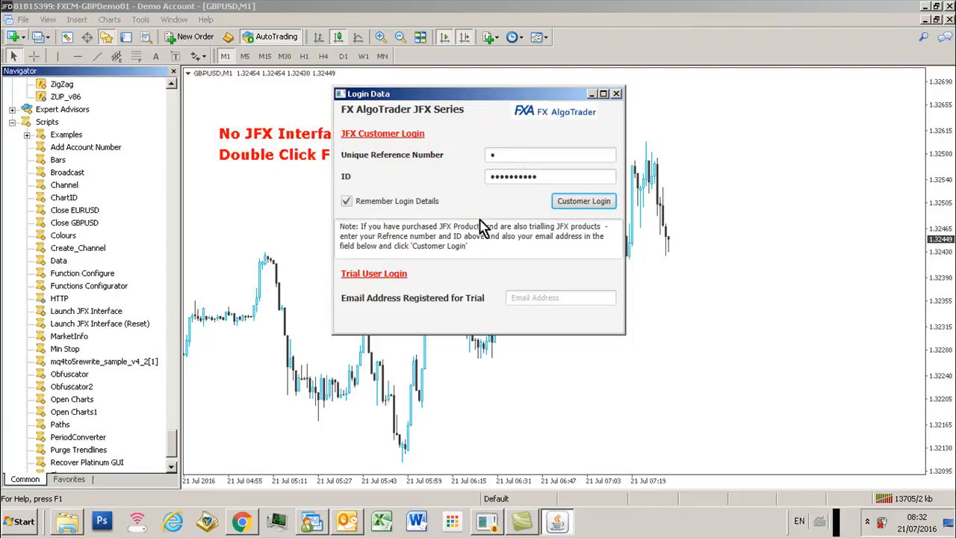
pyautogui.moveTo(485, 198)
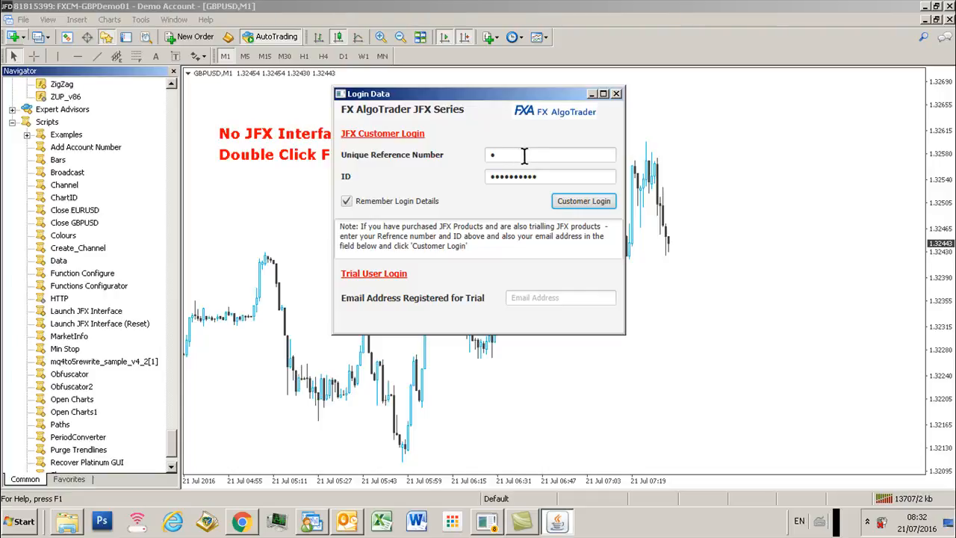
pyautogui.moveTo(583, 201)
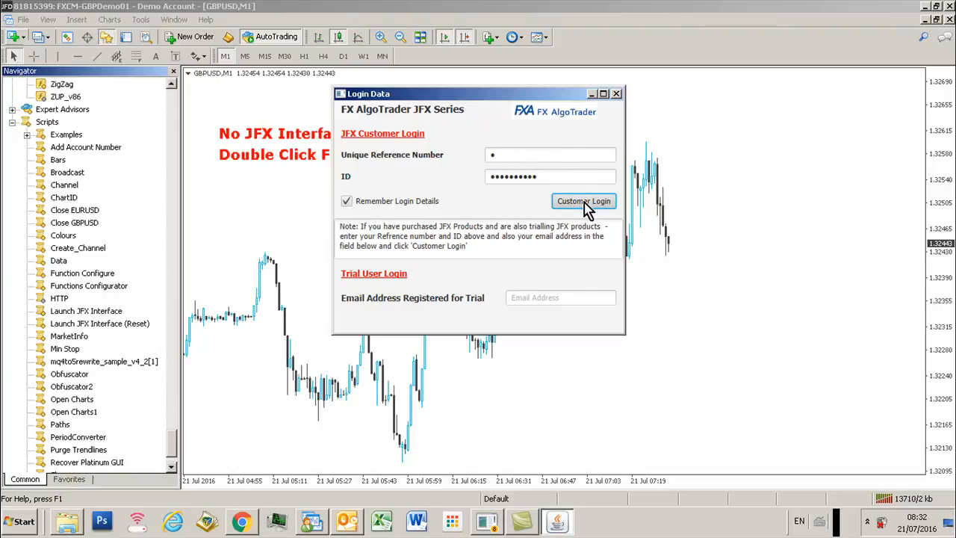
pyautogui.click(583, 200)
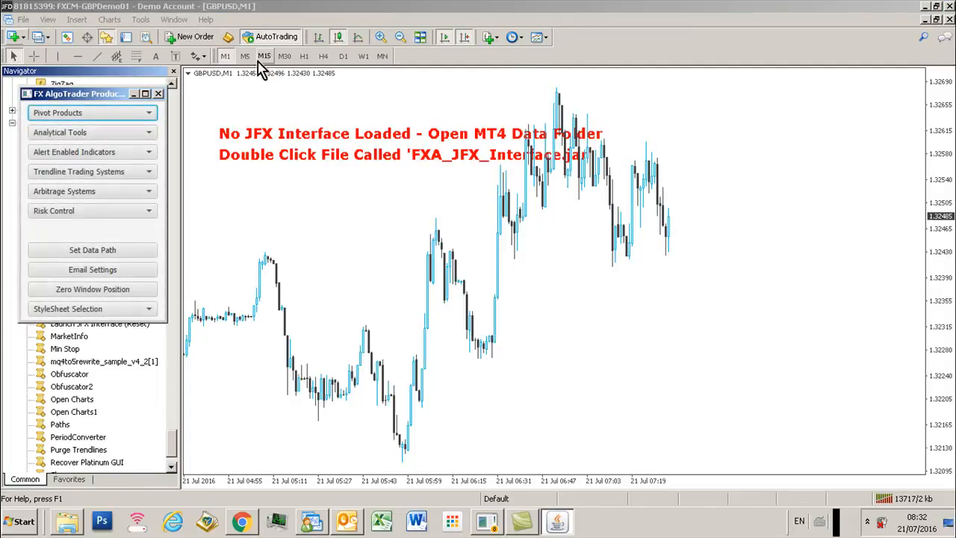
# Save the chart as template 'Triple MA.tpl', overwriting the existing file
pyautogui.click(245, 56)
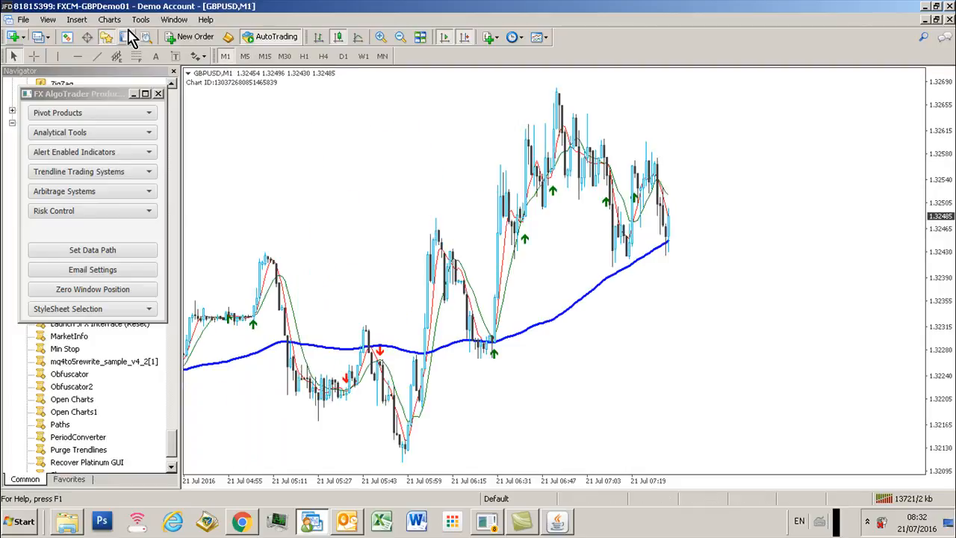
pyautogui.click(109, 19)
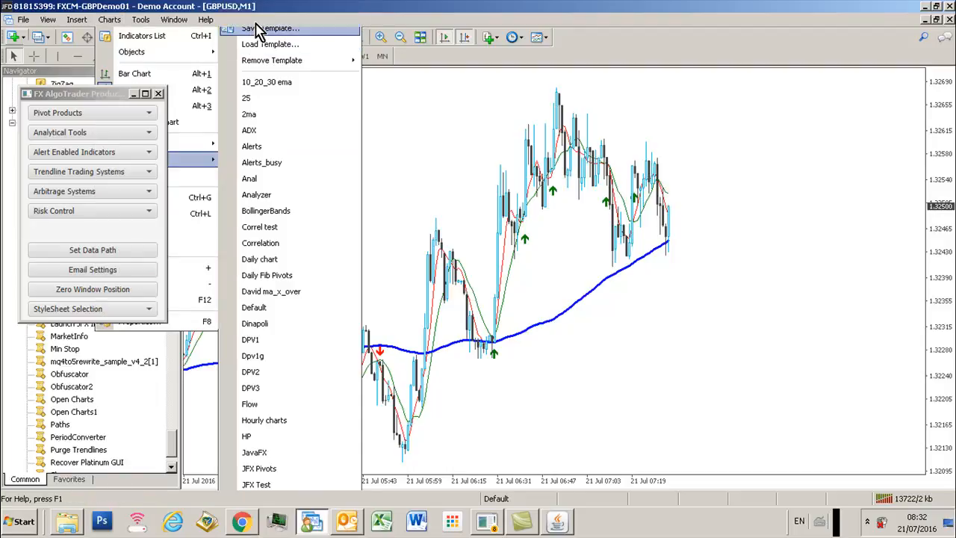
pyautogui.click(273, 27)
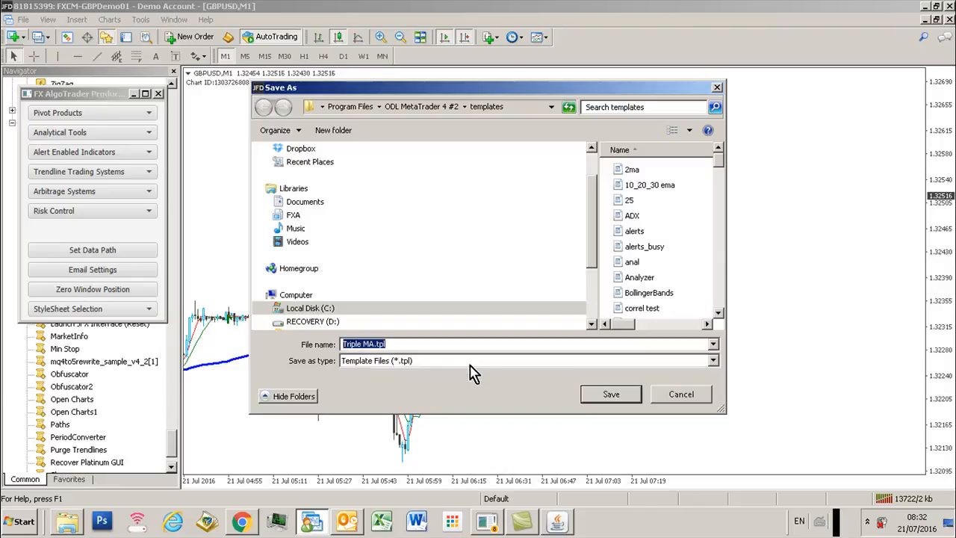
pyautogui.click(610, 393)
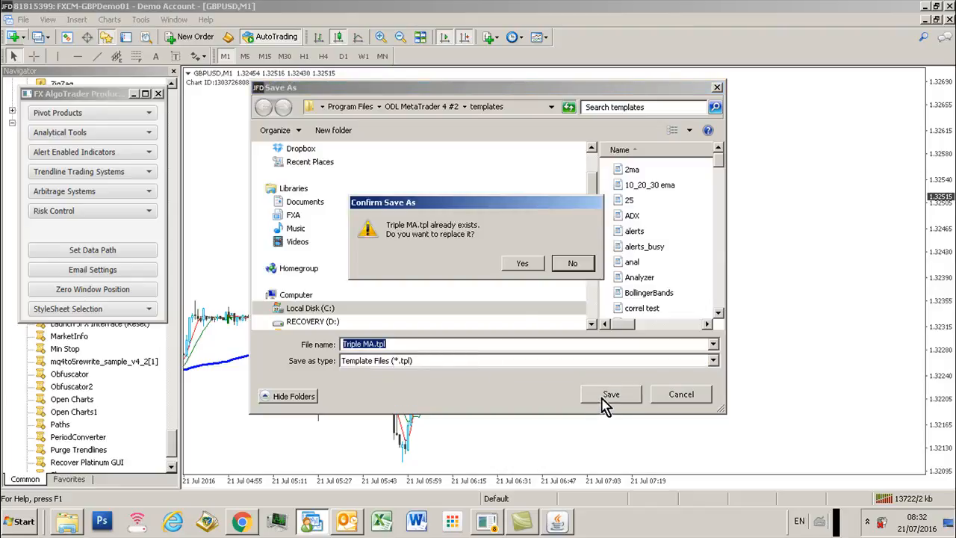
pyautogui.click(522, 263)
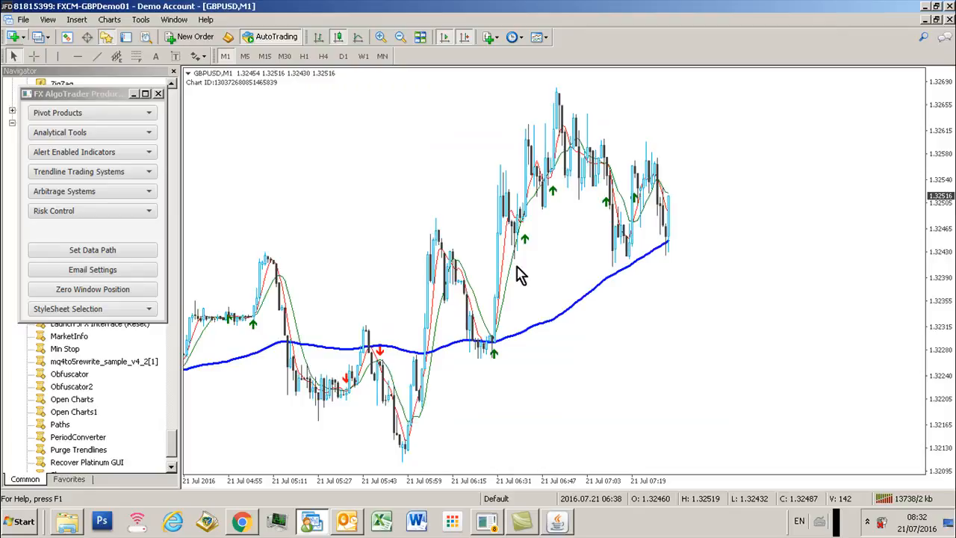
# Open a new USDCHF chart and load the Triple MA template onto it
pyautogui.click(14, 37)
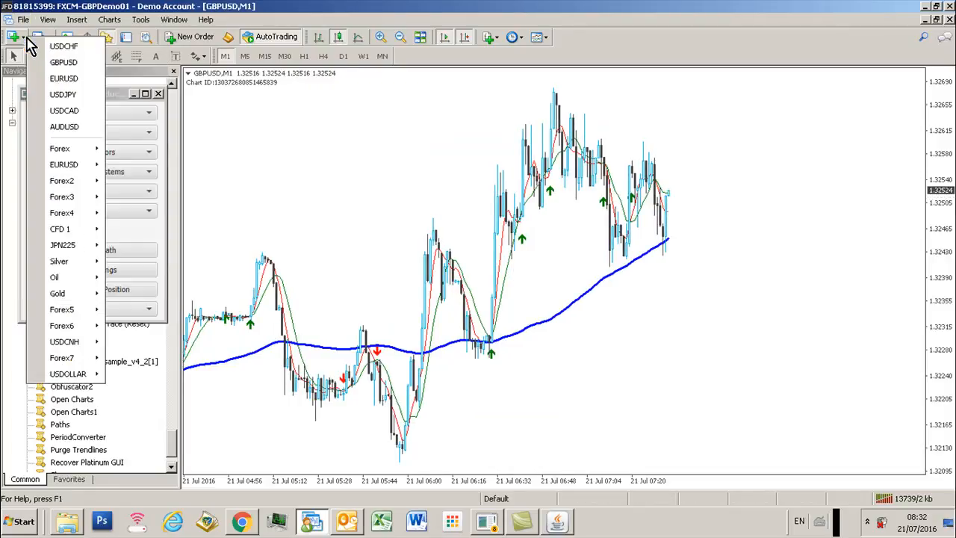
pyautogui.click(109, 19)
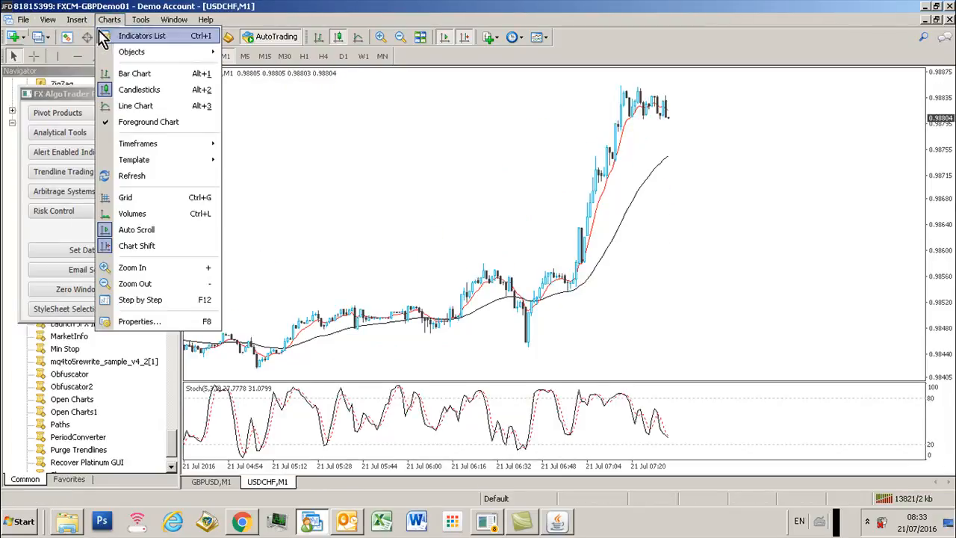
pyautogui.click(134, 159)
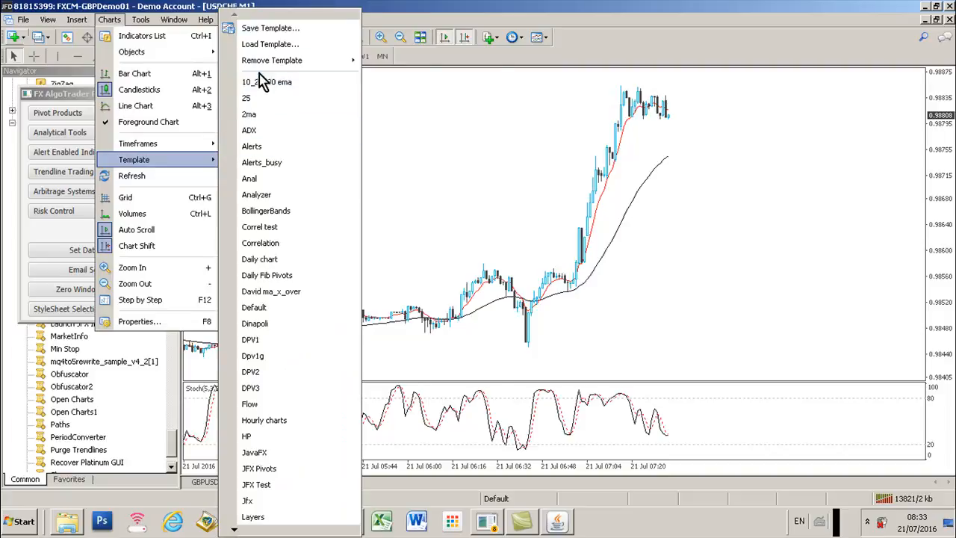
pyautogui.click(269, 43)
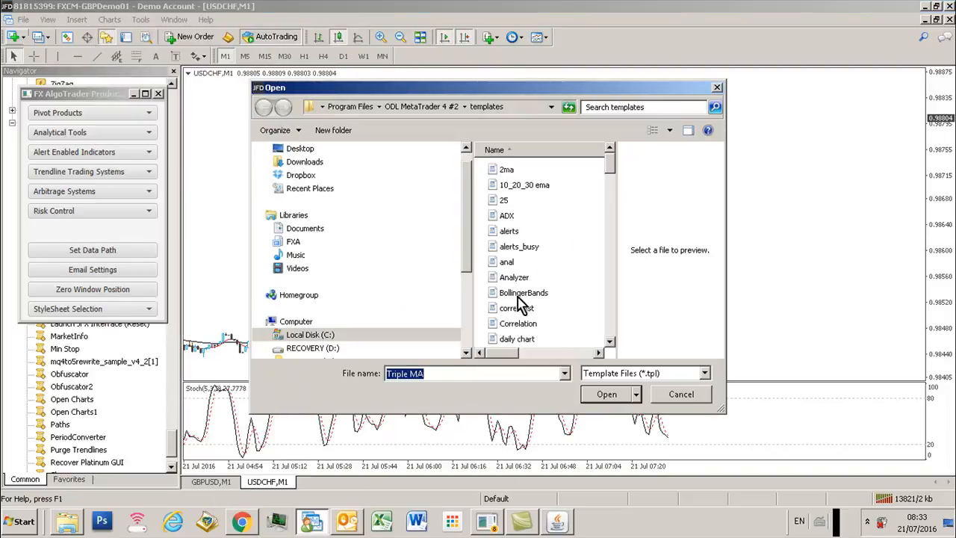
pyautogui.click(606, 393)
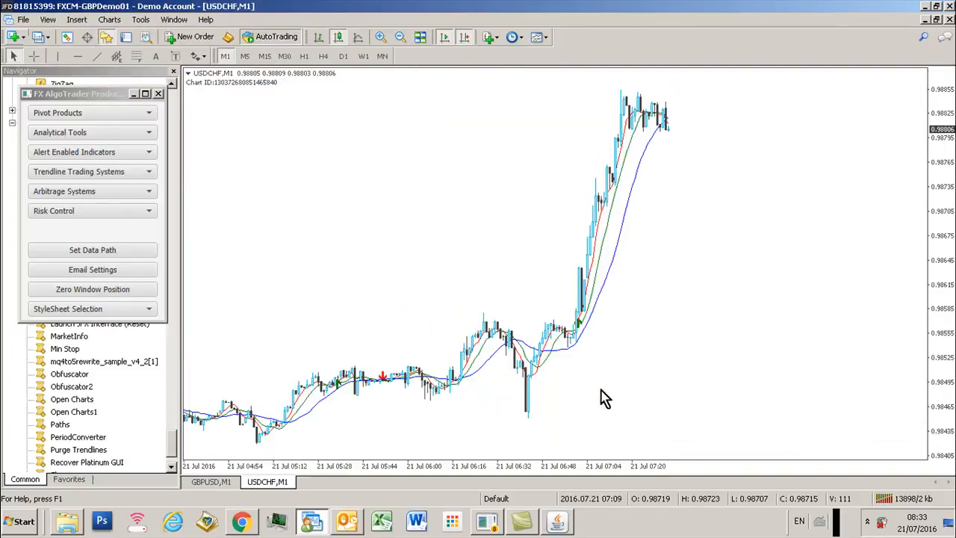
# Open a new EURUSD chart and apply the Triple MA template to it
pyautogui.click(14, 37)
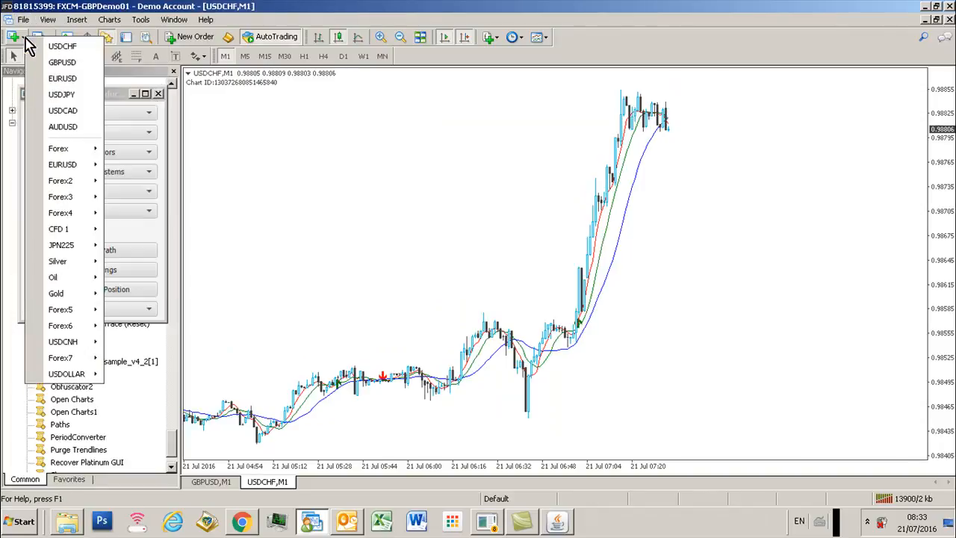
pyautogui.click(62, 77)
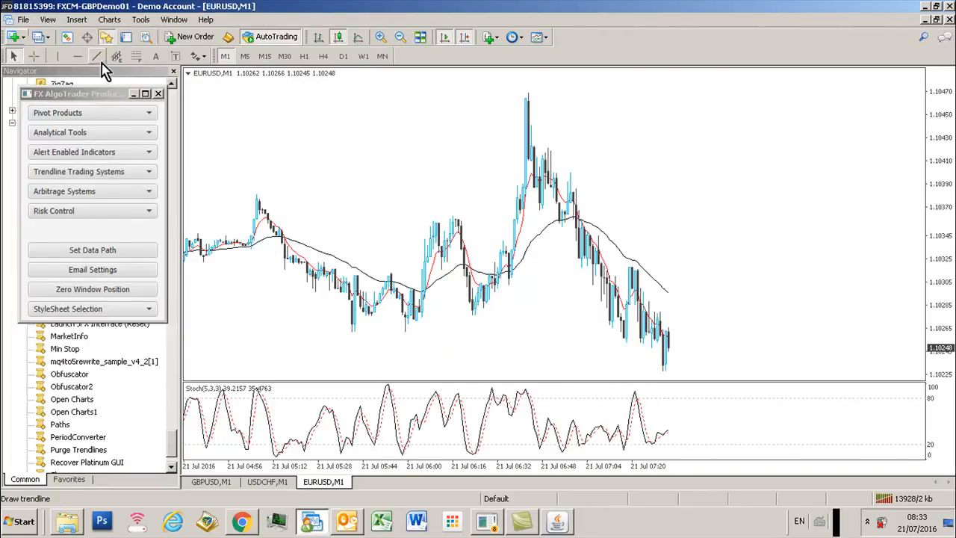
pyautogui.click(109, 19)
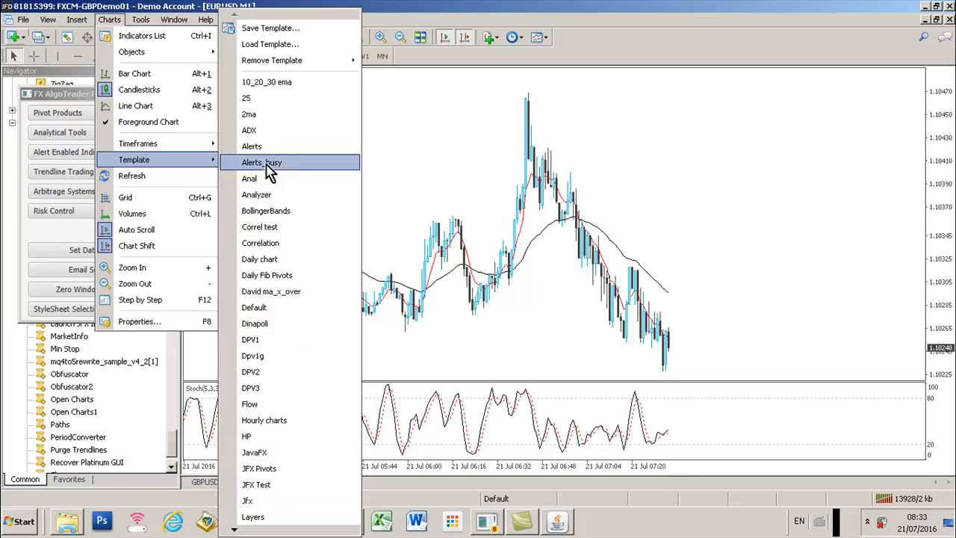
pyautogui.click(269, 44)
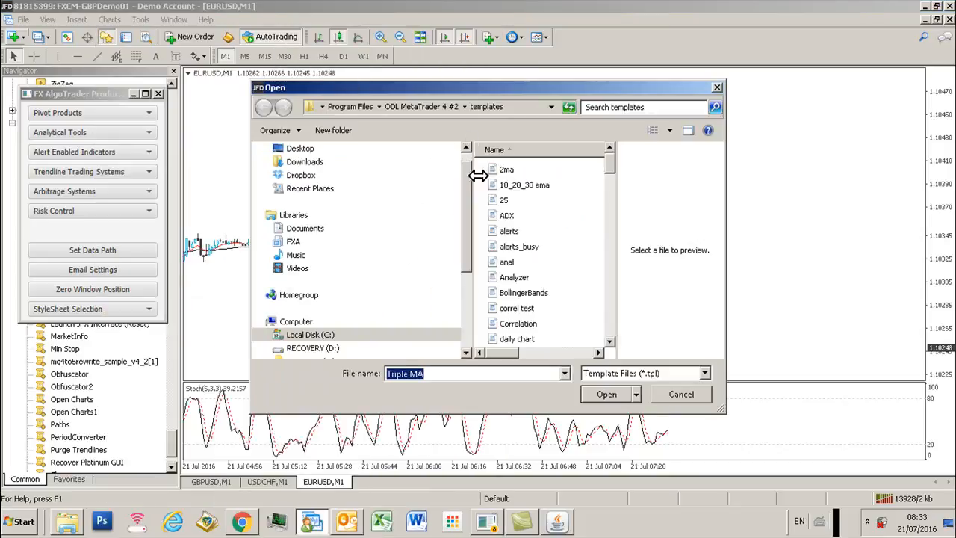
pyautogui.click(606, 393)
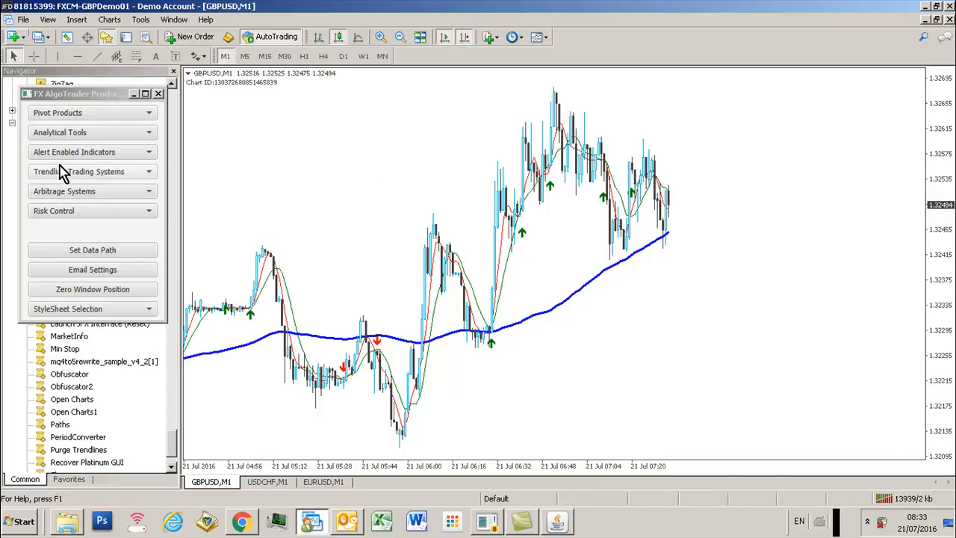
# In the Triple MA Crossover panel's EURUSD tab, set MA 3 period to 200
pyautogui.click(158, 94)
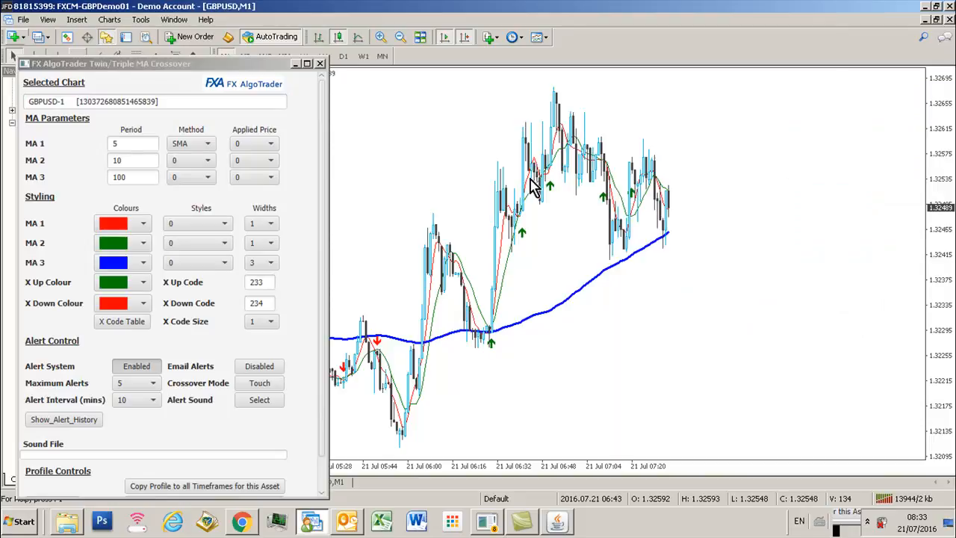
pyautogui.moveTo(405, 127)
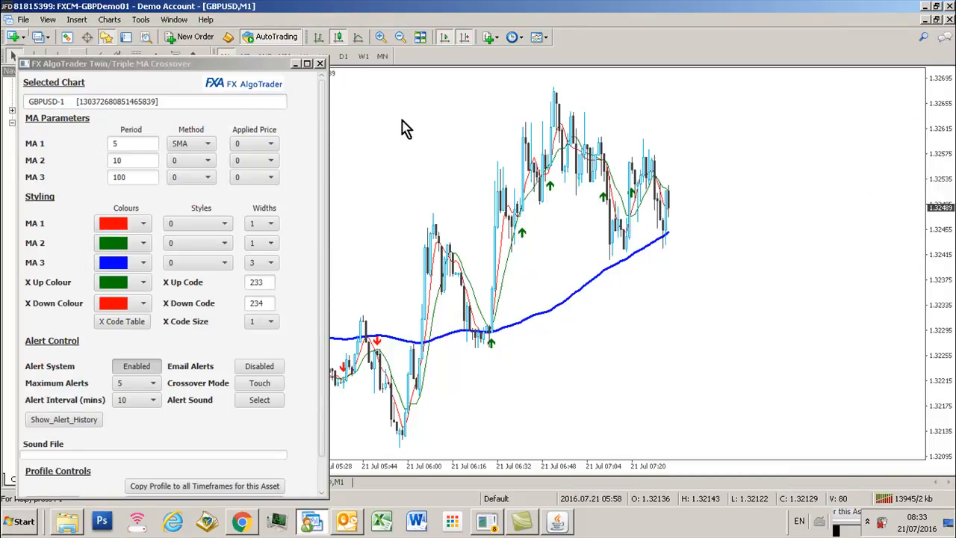
pyautogui.moveTo(324, 101)
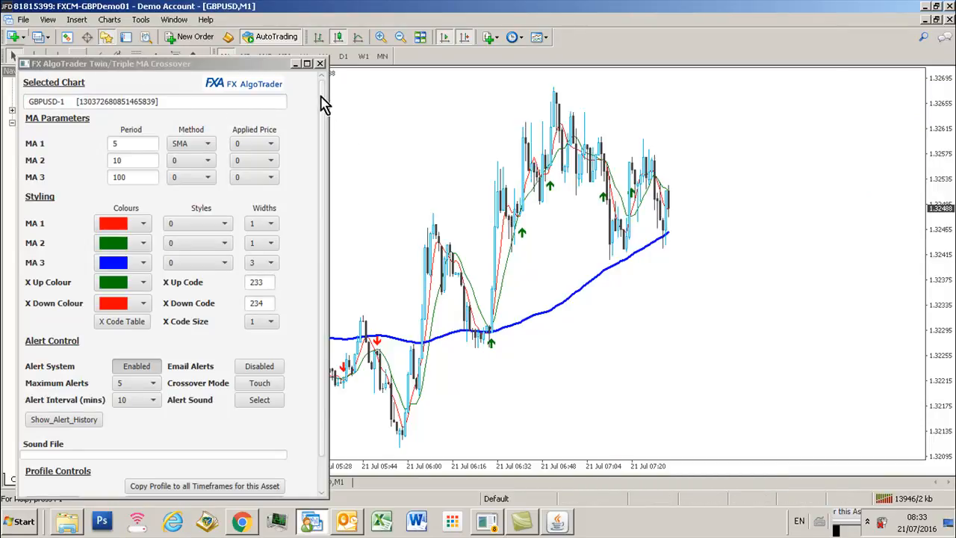
pyautogui.moveTo(284, 504)
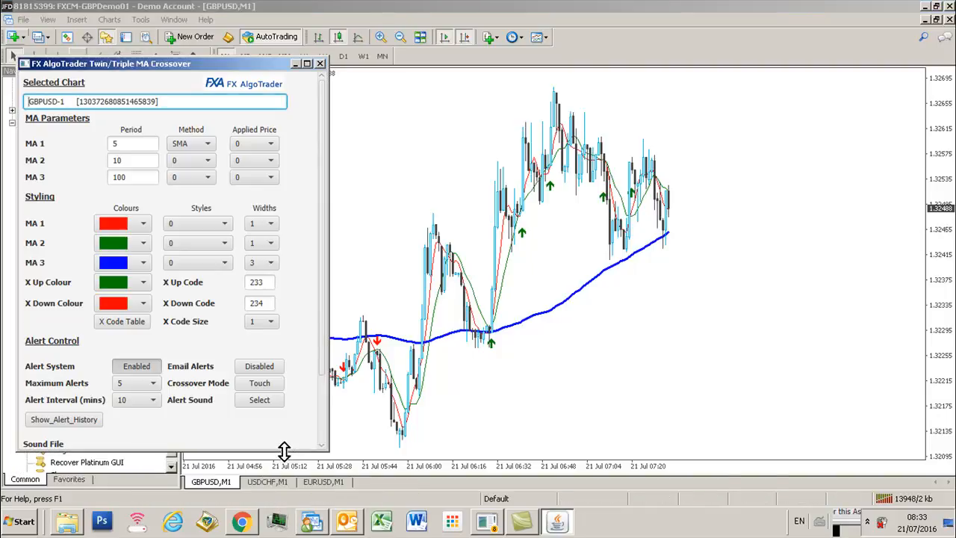
pyautogui.click(262, 481)
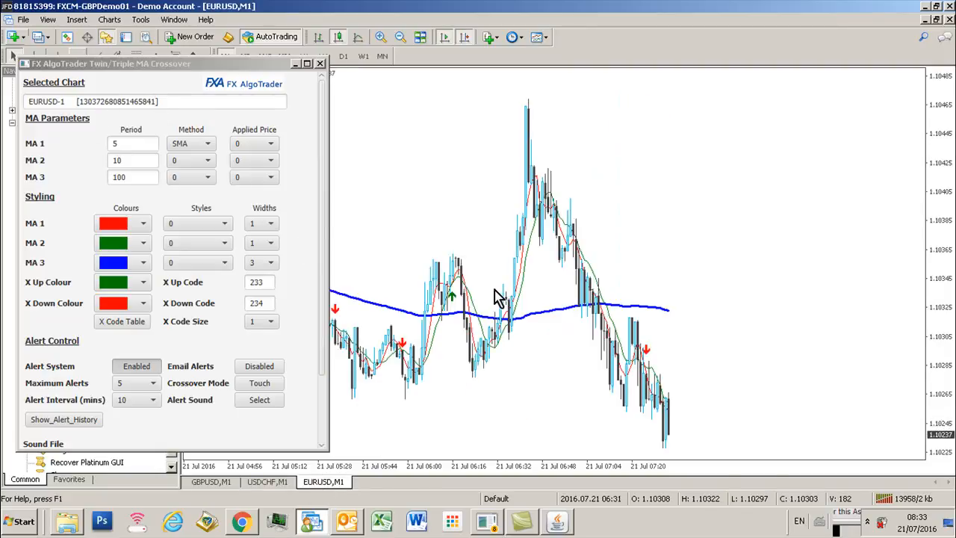
pyautogui.click(133, 159)
pyautogui.write('2')
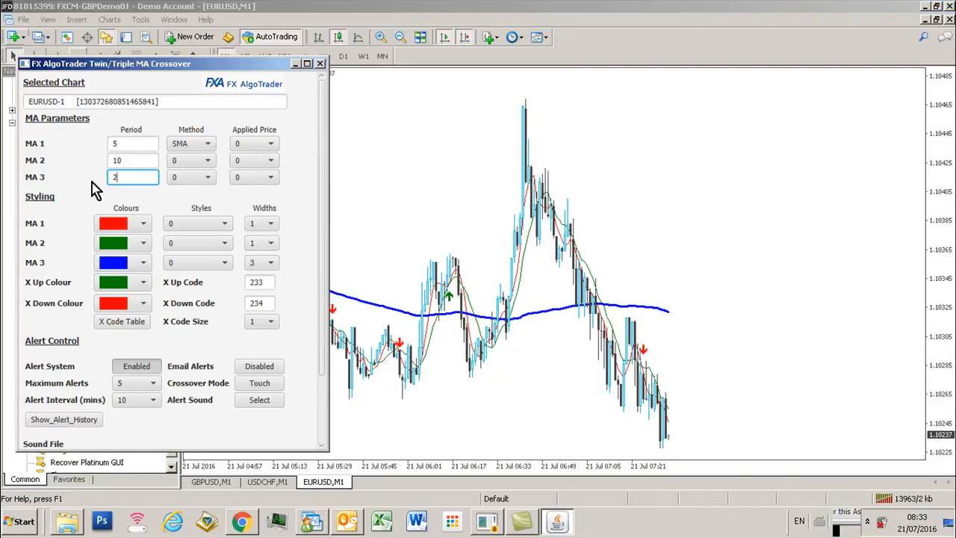
pyautogui.write('00')
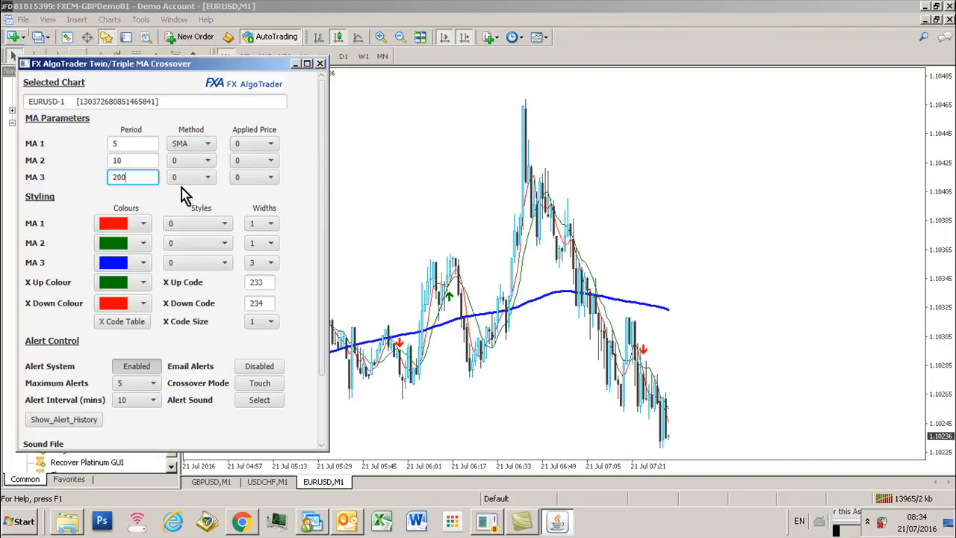
pyautogui.moveTo(351, 134)
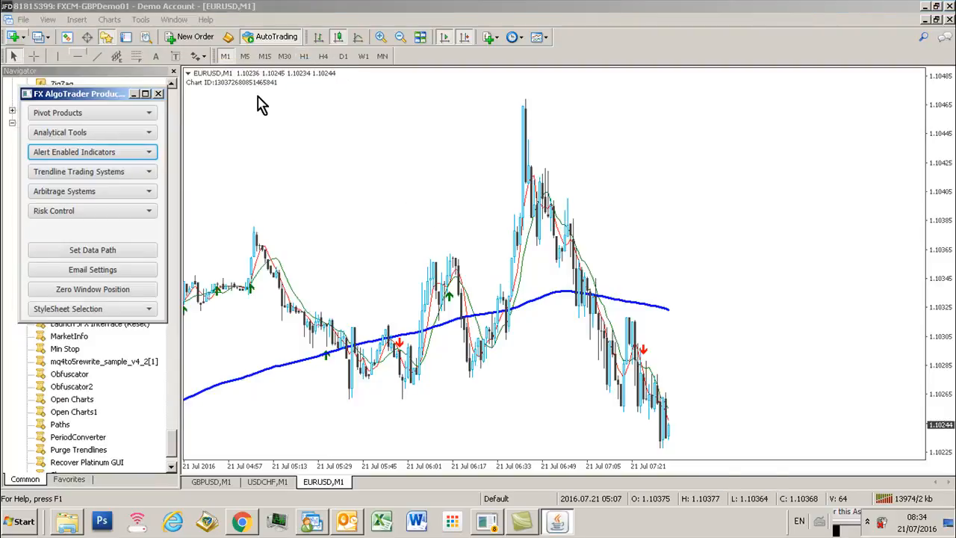
pyautogui.moveTo(305, 138)
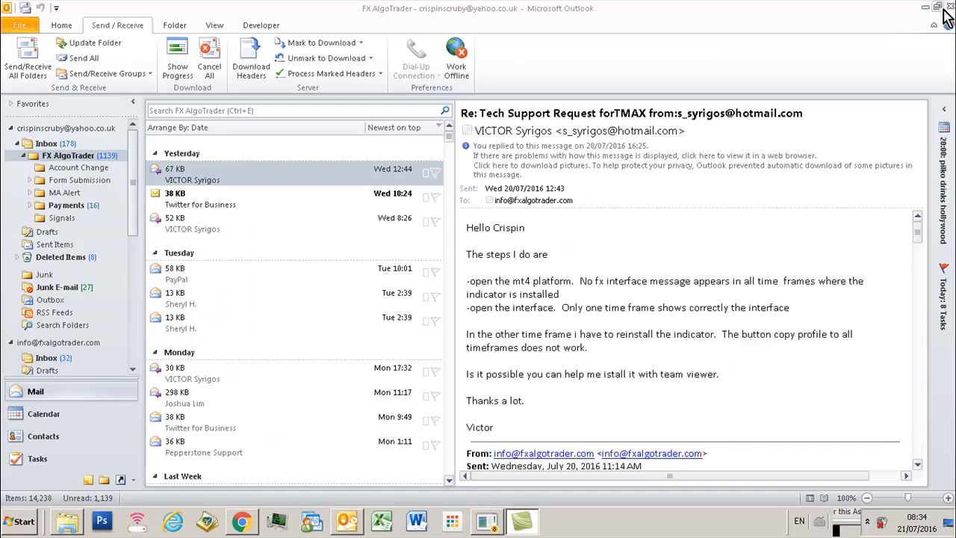
# Close MetaTrader 4 and relaunch it from the taskbar
pyautogui.click(240, 520)
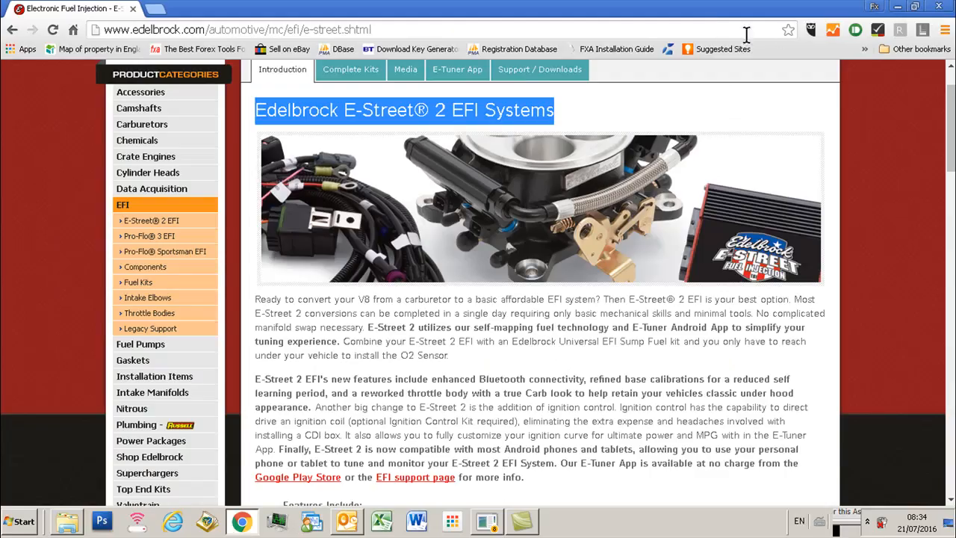
pyautogui.click(67, 521)
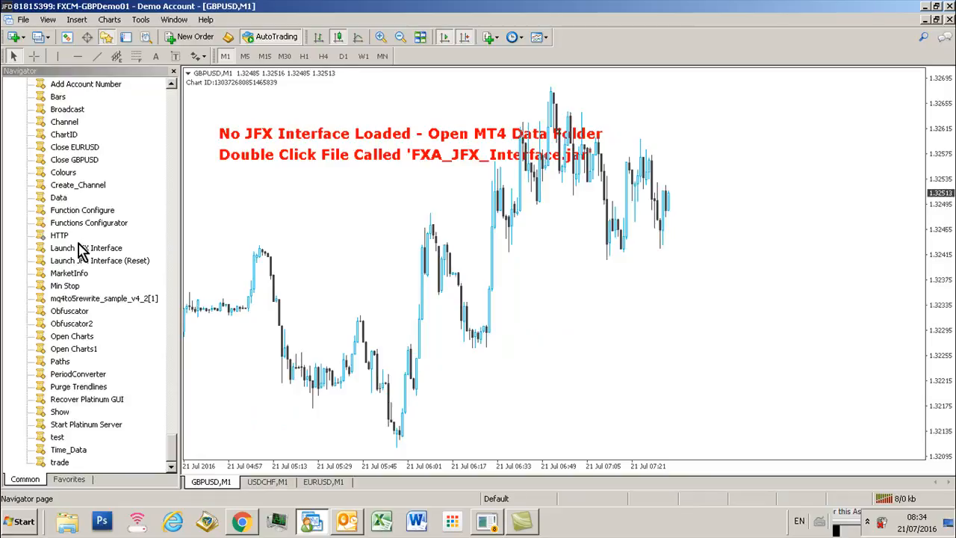
# Relaunch the JFX interface, log in as customer, and reopen the Triple MA Crossover panel
pyautogui.doubleClick(86, 247)
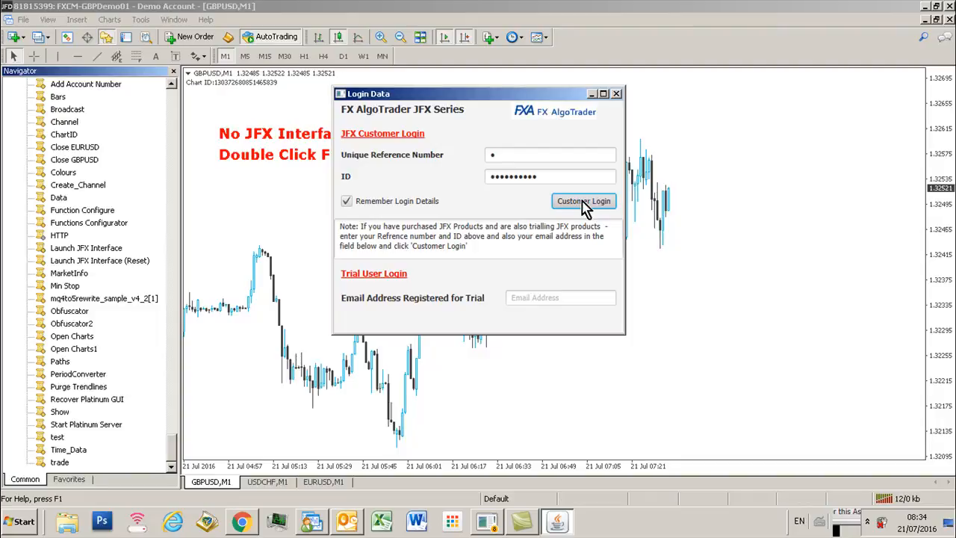
pyautogui.click(583, 200)
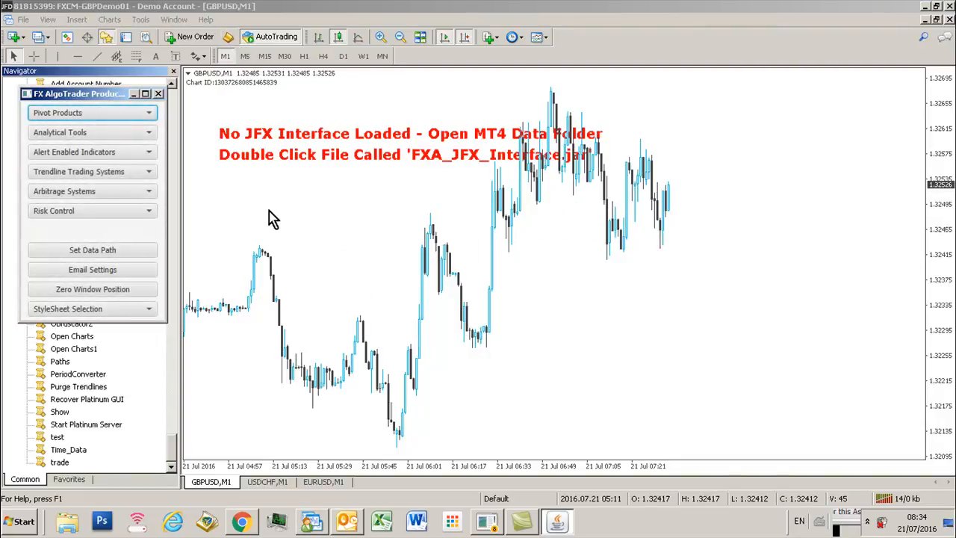
pyautogui.click(244, 56)
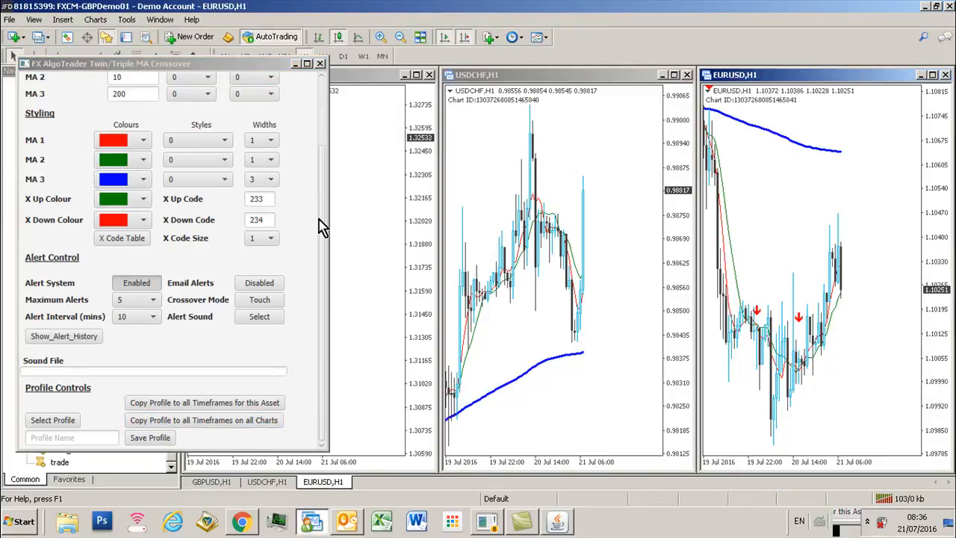
# Copy the 5/10/200 SMA crossover profile to every EURUSD timeframe
pyautogui.scroll(3)
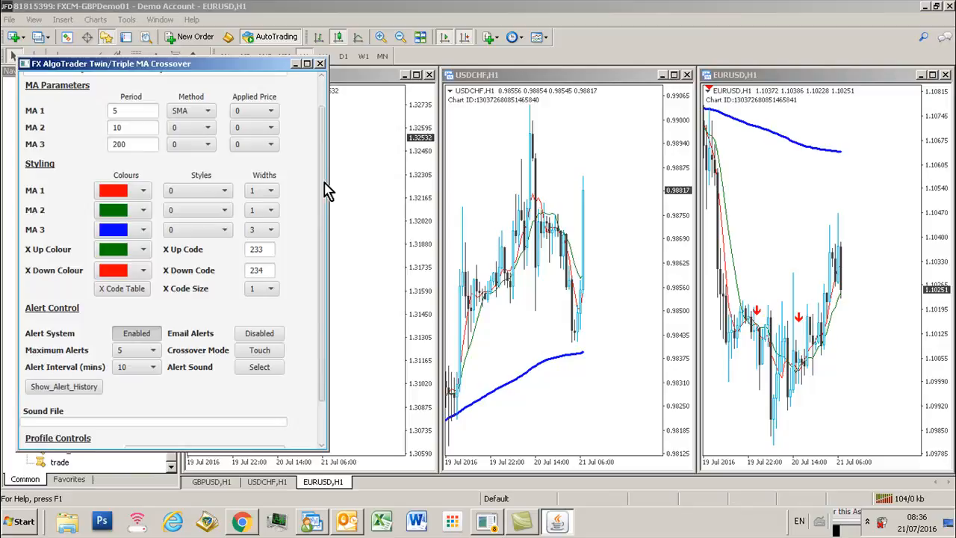
pyautogui.scroll(-3)
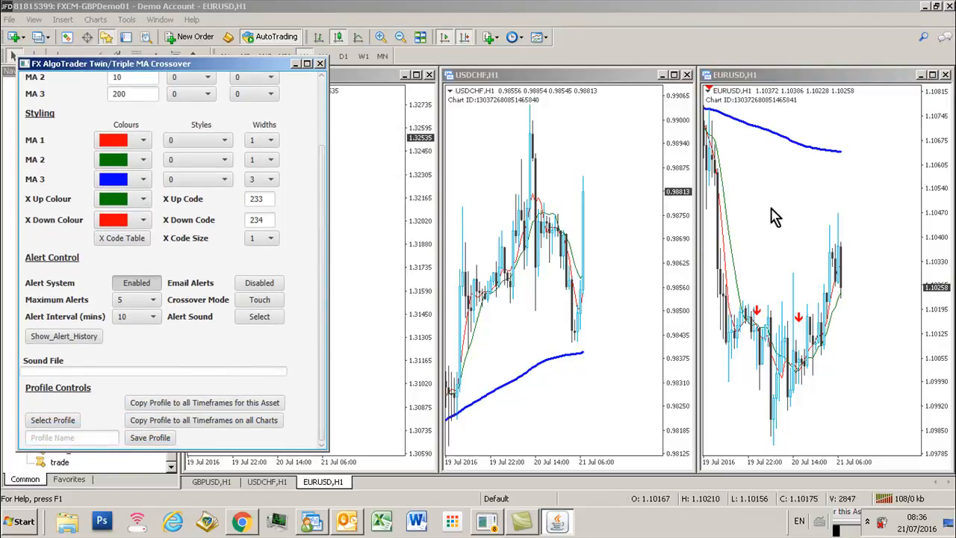
pyautogui.moveTo(802, 187)
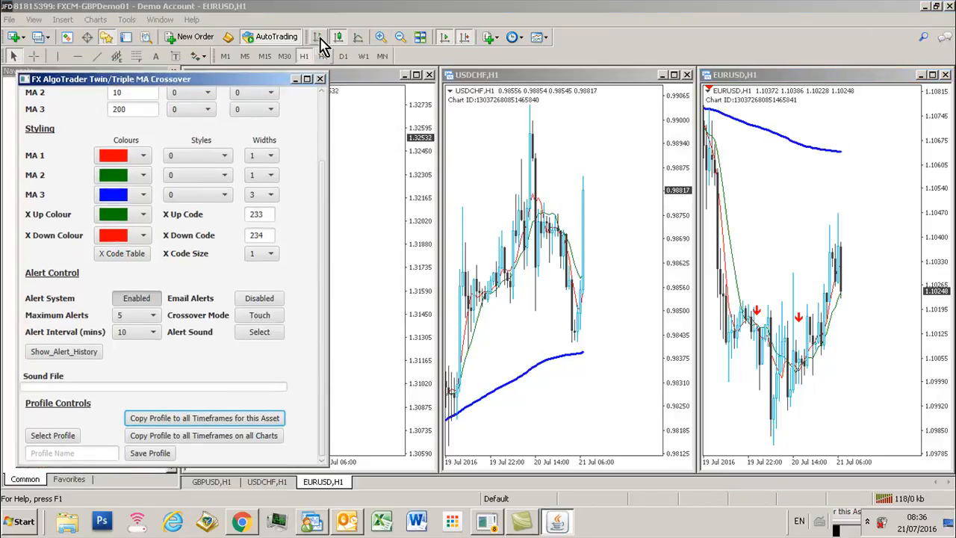
pyautogui.click(324, 56)
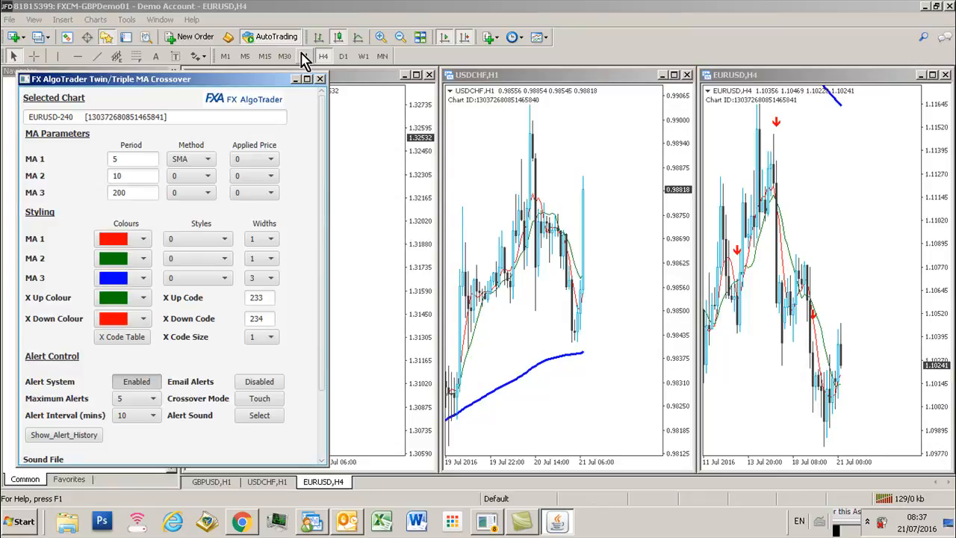
# Step the EURUSD chart through the M30, M15 and M5 timeframes
pyautogui.click(64, 434)
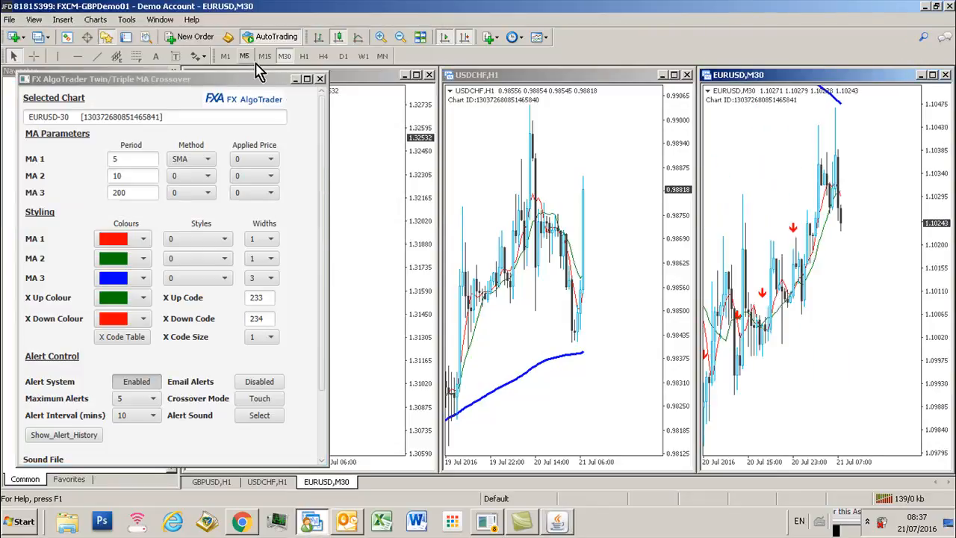
pyautogui.click(264, 56)
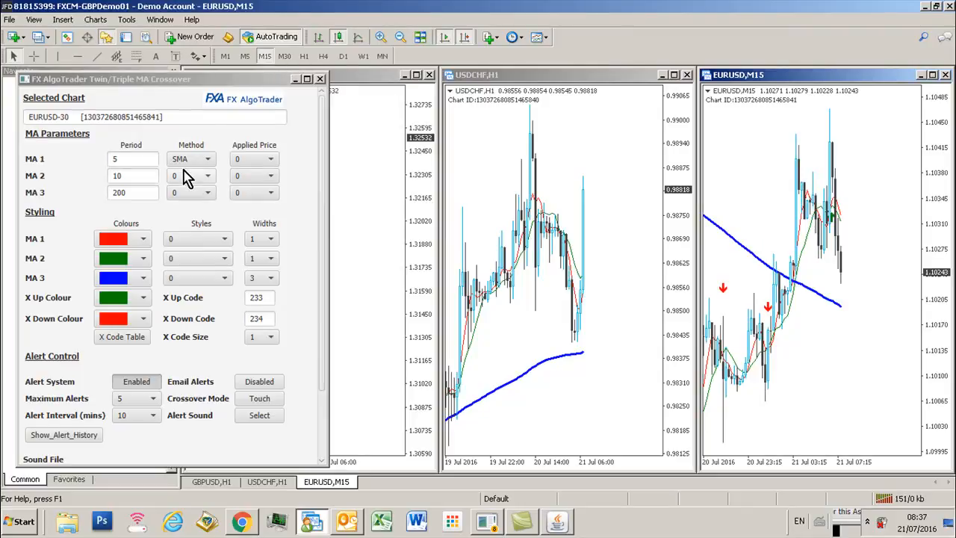
pyautogui.click(265, 56)
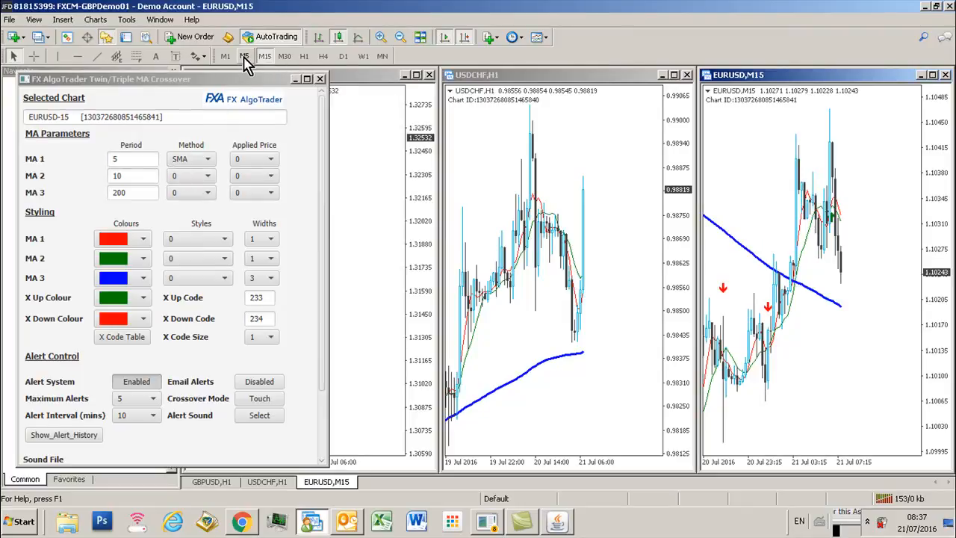
pyautogui.click(245, 56)
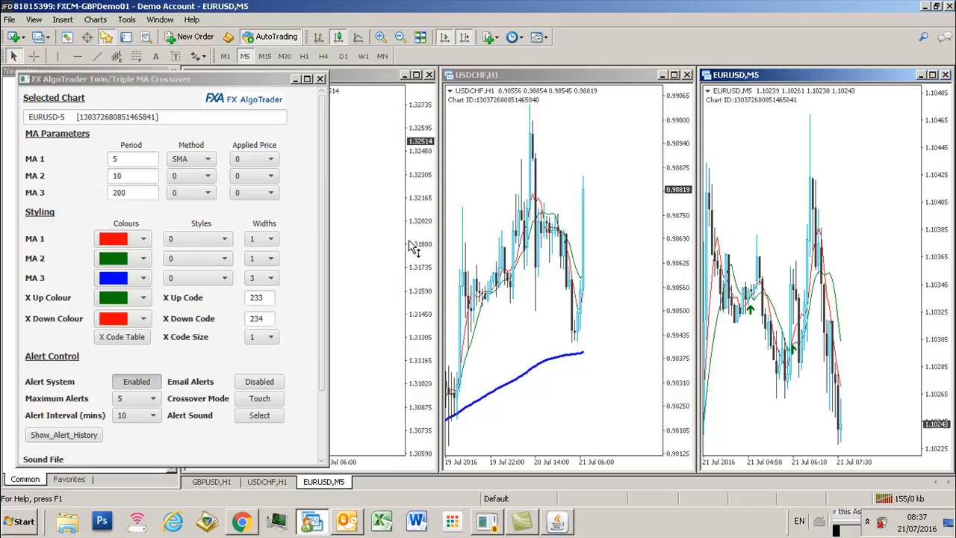
pyautogui.moveTo(321, 220)
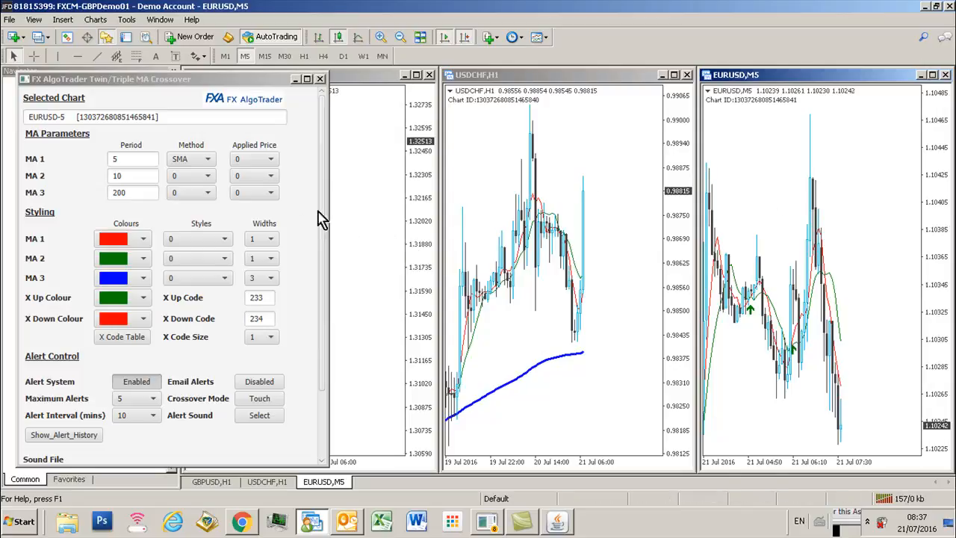
# Set MA 1 line width to 4, switch EURUSD to H4, and close Alert History
pyautogui.click(274, 238)
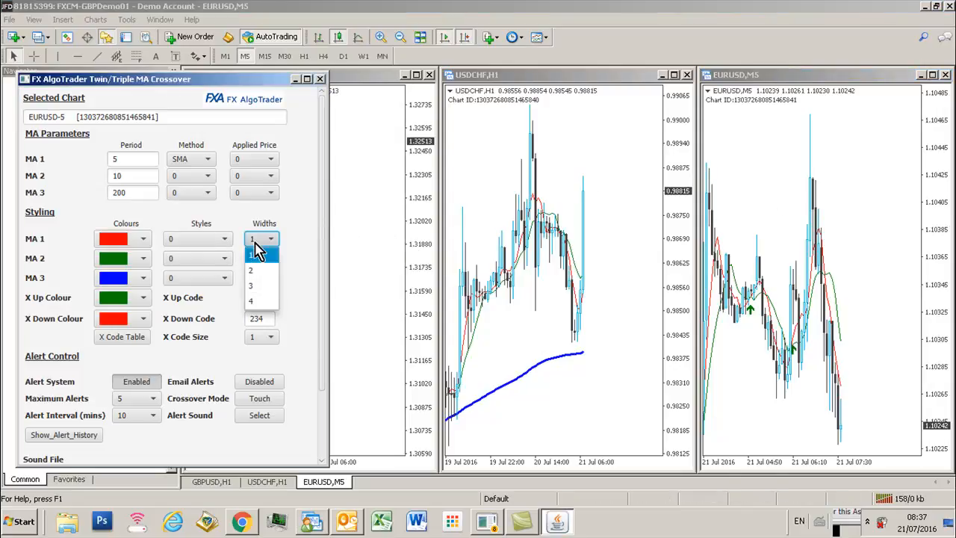
pyautogui.click(250, 300)
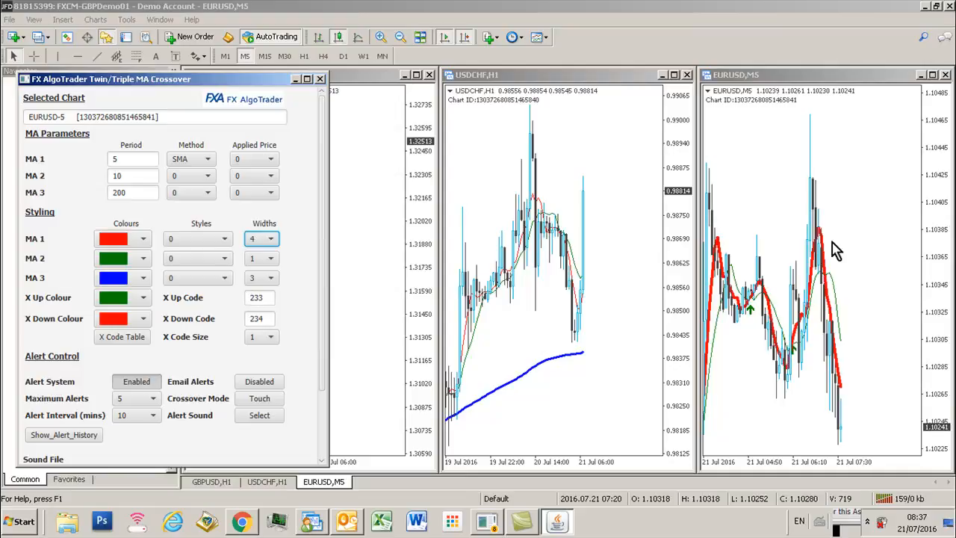
pyautogui.moveTo(310, 351)
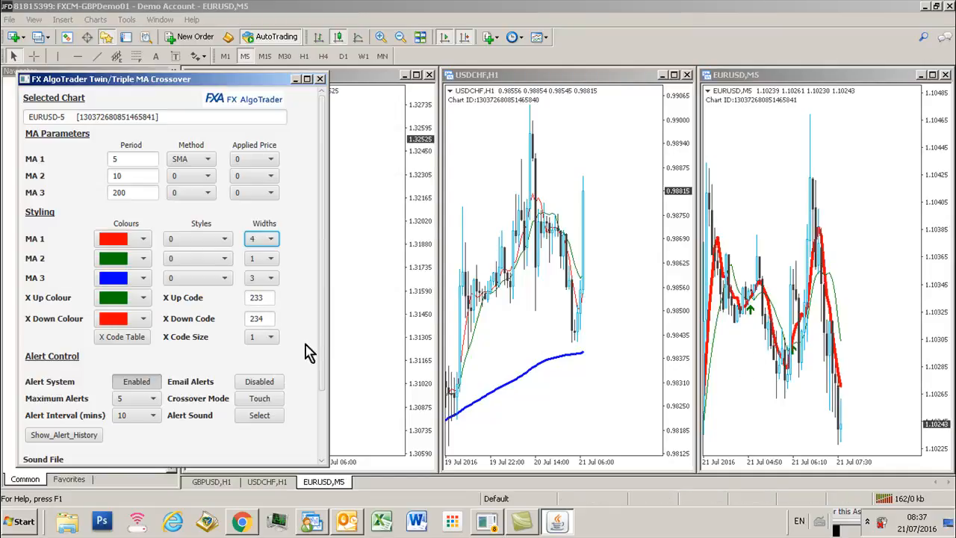
pyautogui.scroll(-3)
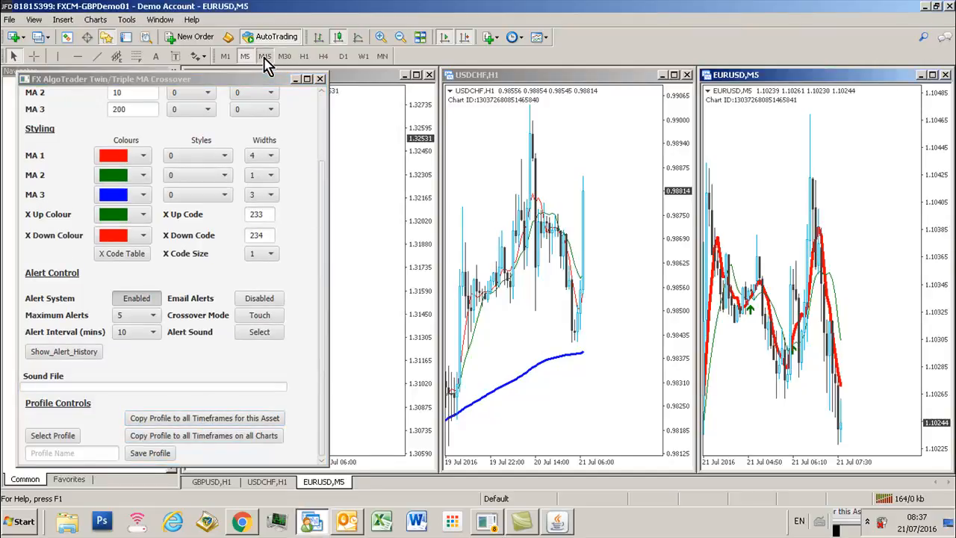
pyautogui.click(284, 56)
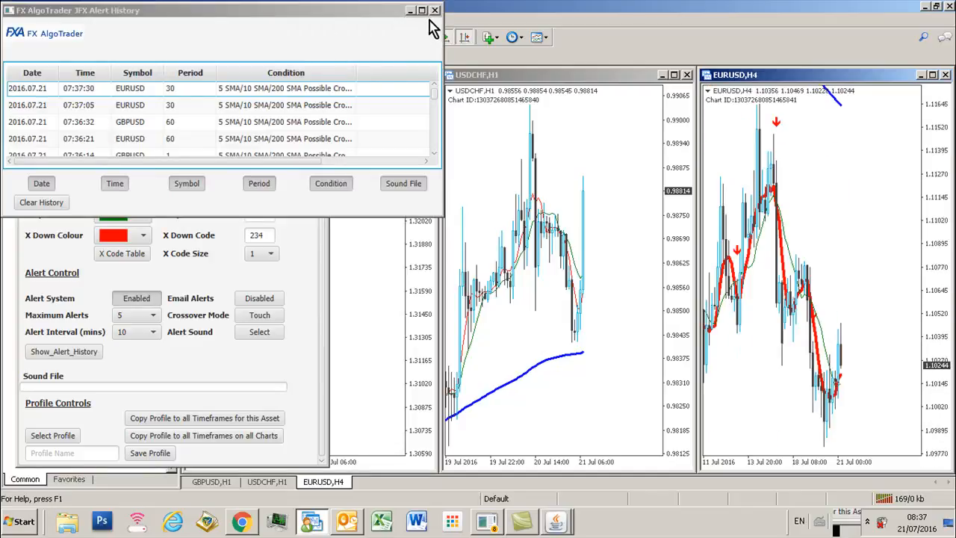
pyautogui.click(434, 10)
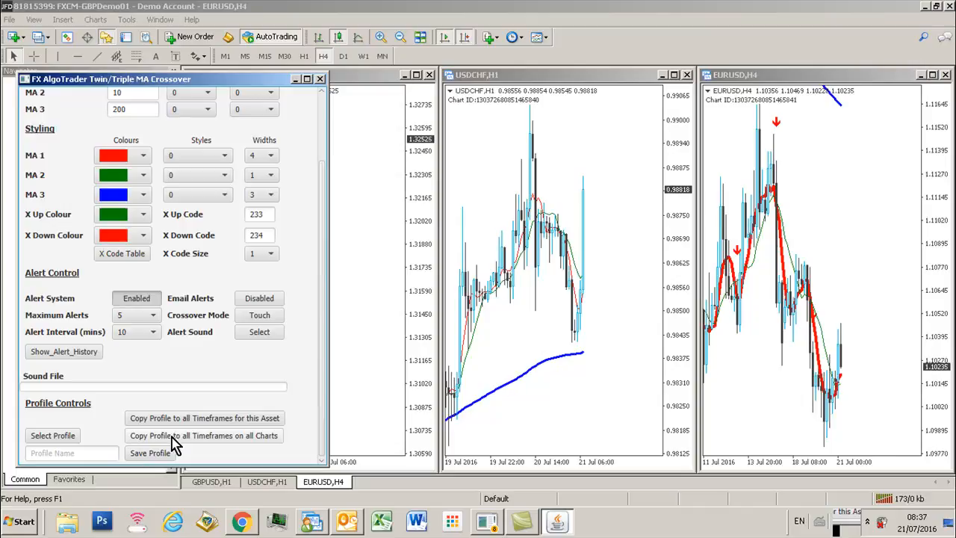
# Copy the triple MA profile to all timeframes on all charts, then close the panel and MetaTrader 4
pyautogui.click(204, 435)
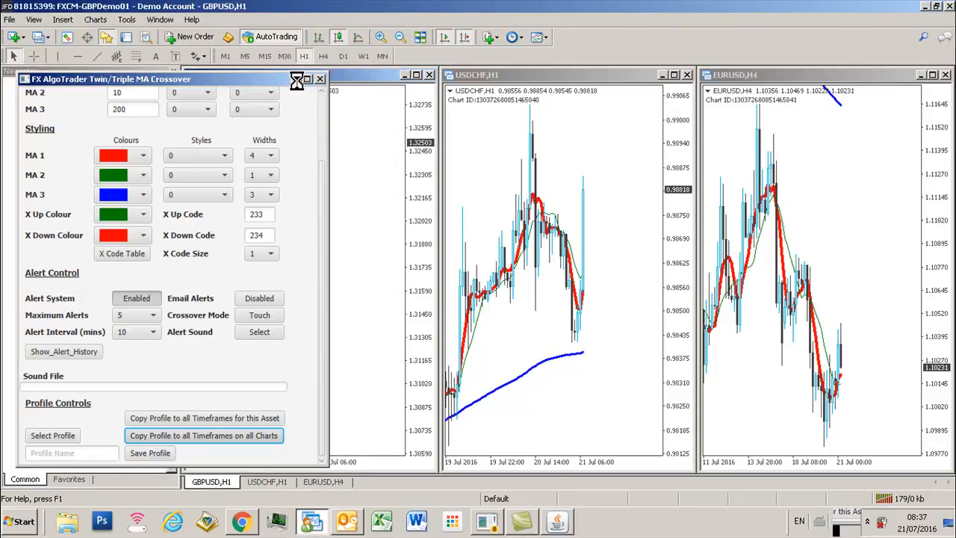
pyautogui.click(320, 78)
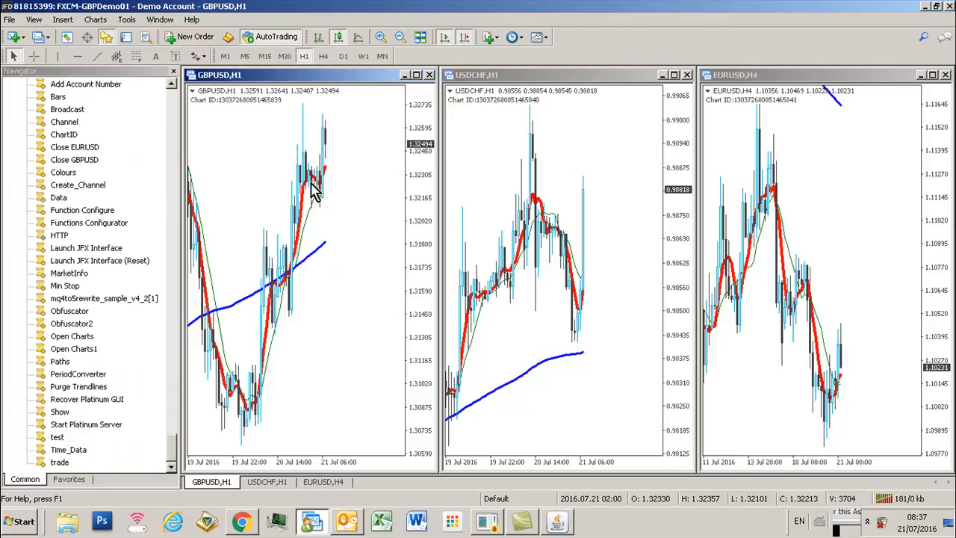
pyautogui.moveTo(335, 112)
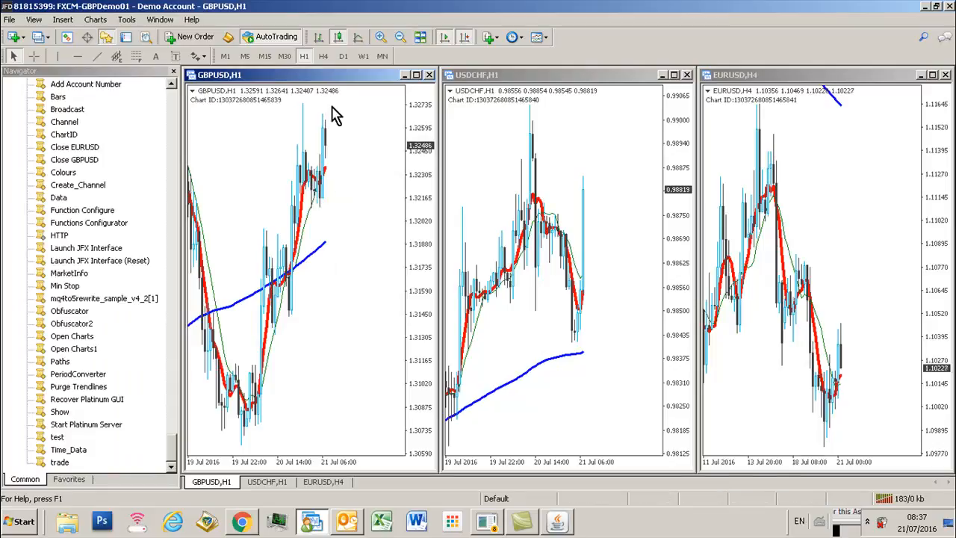
pyautogui.moveTo(284, 56)
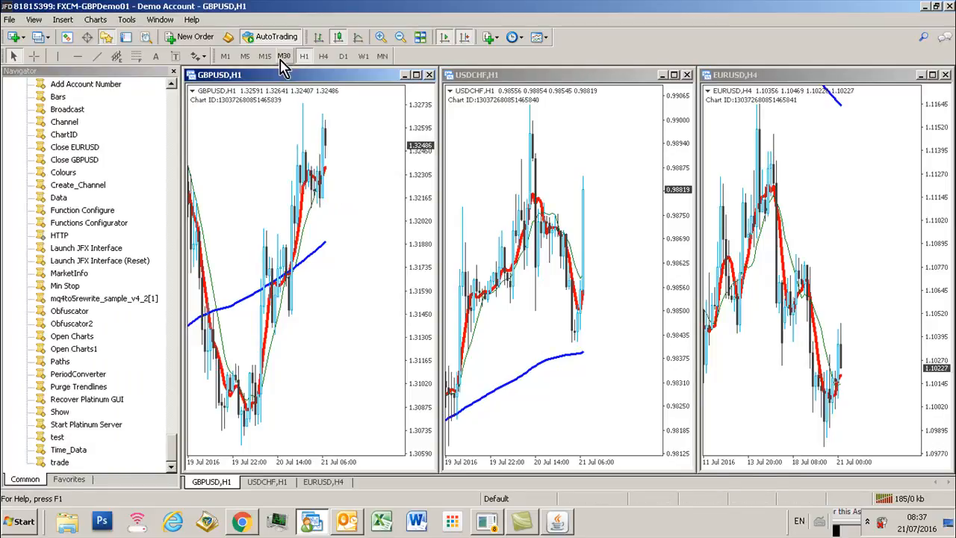
pyautogui.click(264, 56)
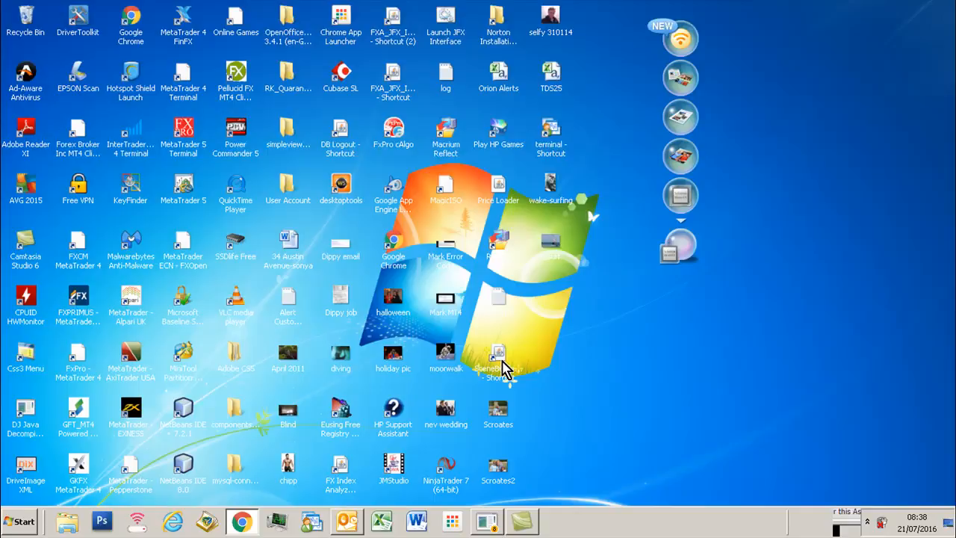
pyautogui.moveTo(291, 508)
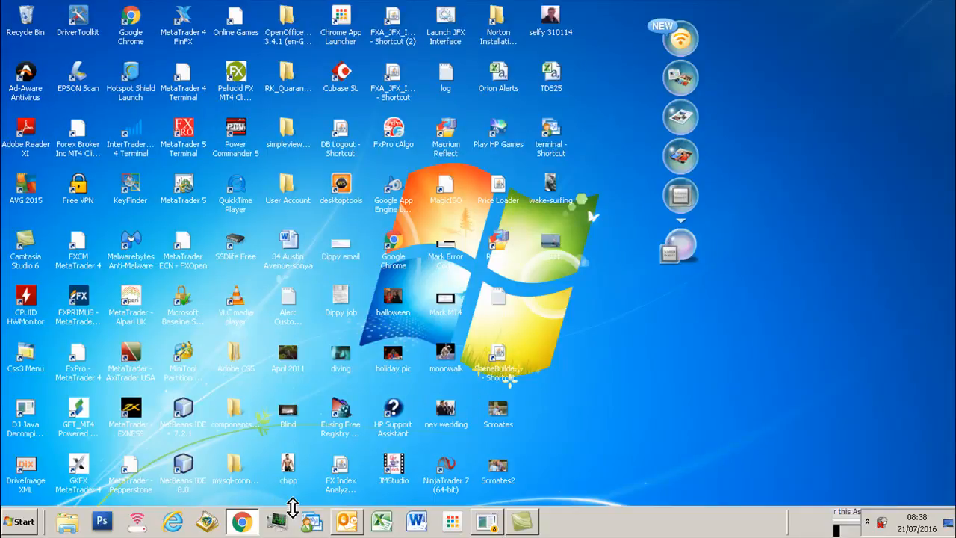
pyautogui.moveTo(312, 521)
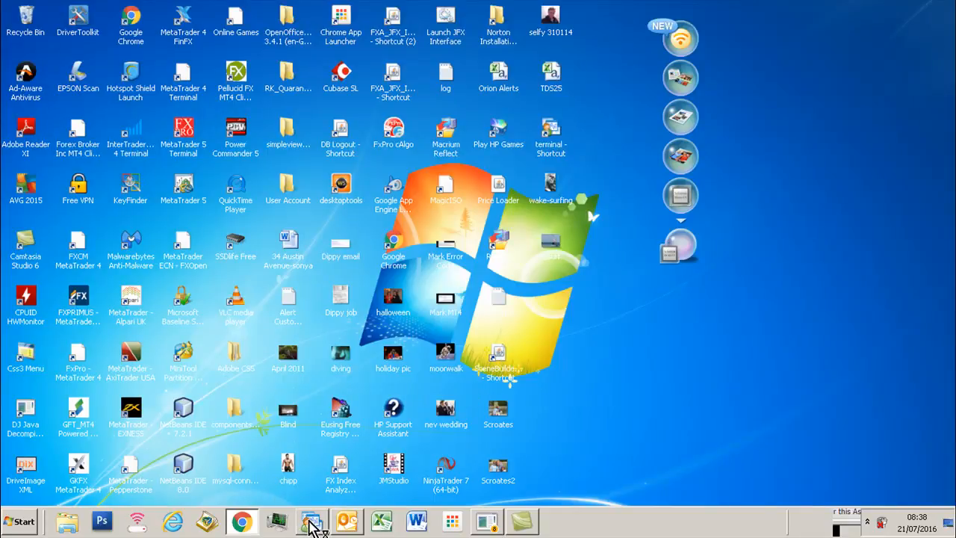
# Relaunch MetaTrader 4 from its taskbar icon
pyautogui.click(311, 520)
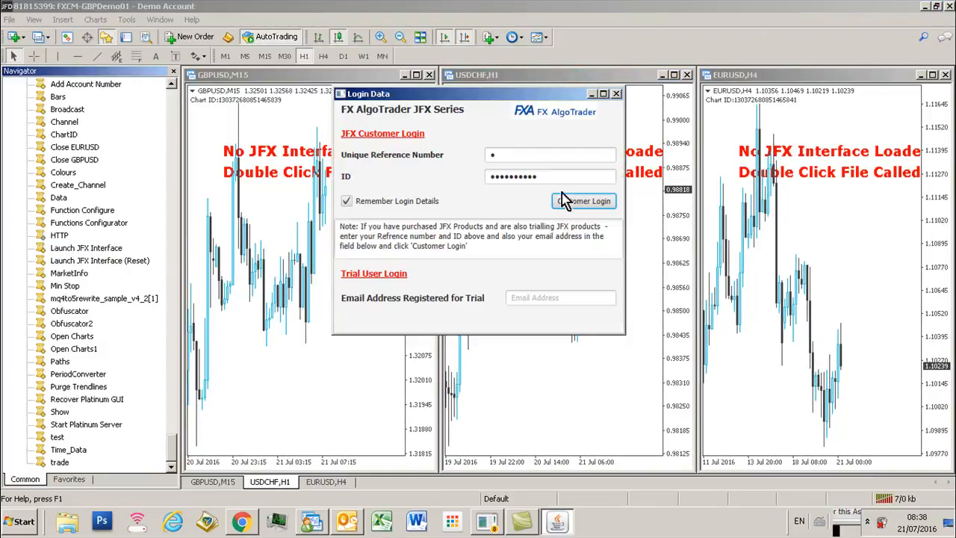
# Log into FX AlgoTrader, then open and close the Twin/Triple MA Crossover settings
pyautogui.click(583, 200)
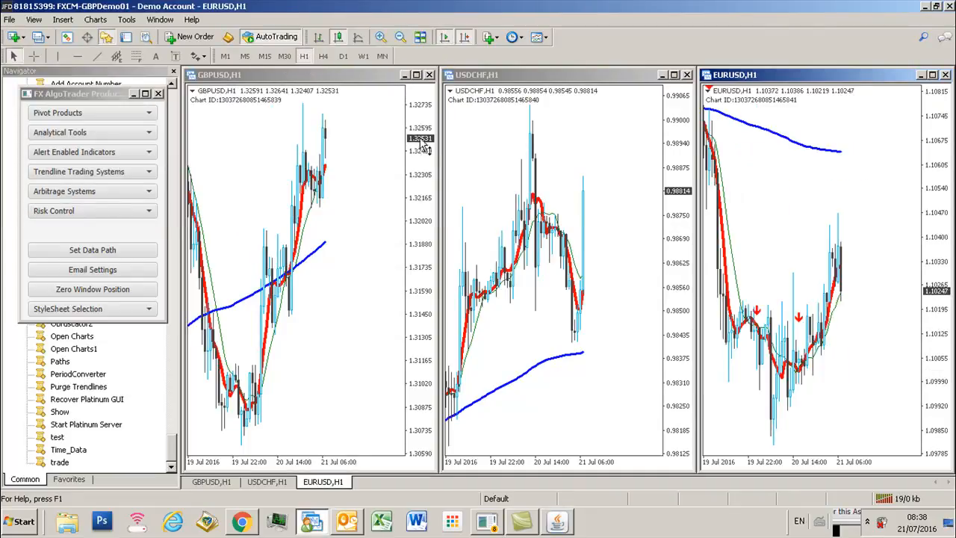
pyautogui.moveTo(756, 379)
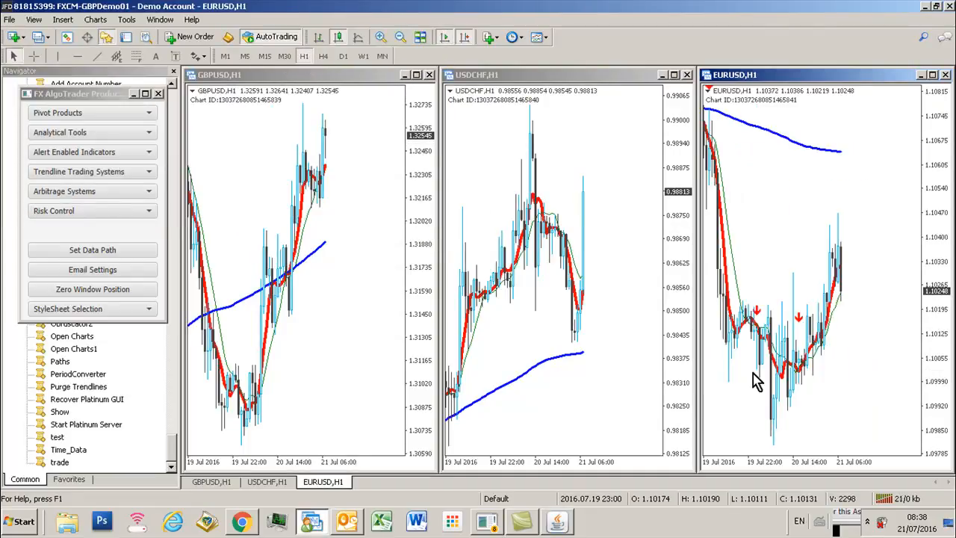
pyautogui.click(92, 151)
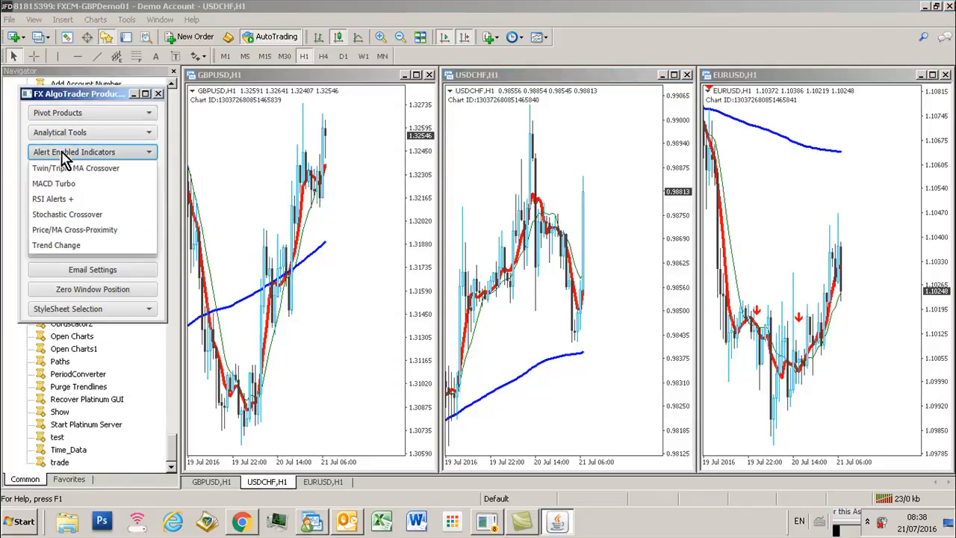
pyautogui.click(75, 167)
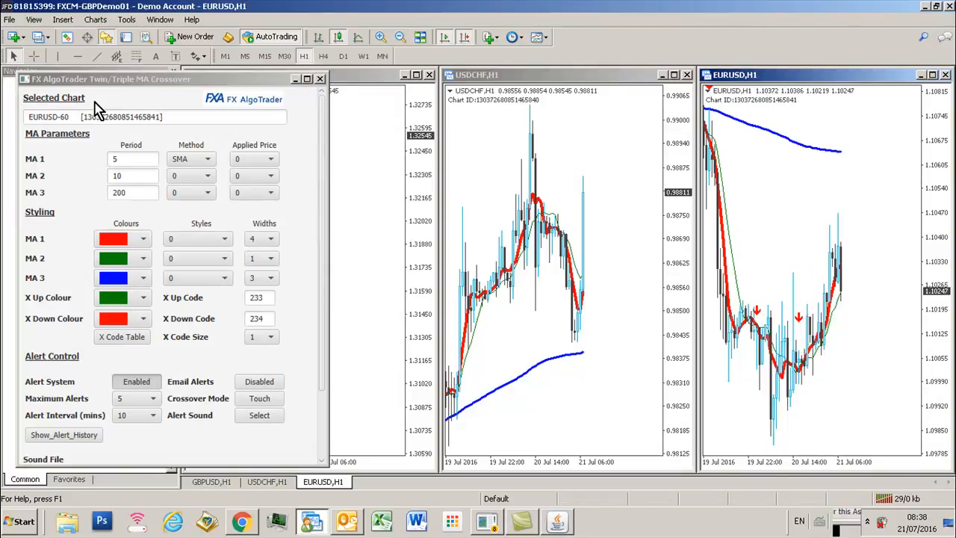
pyautogui.moveTo(318, 82)
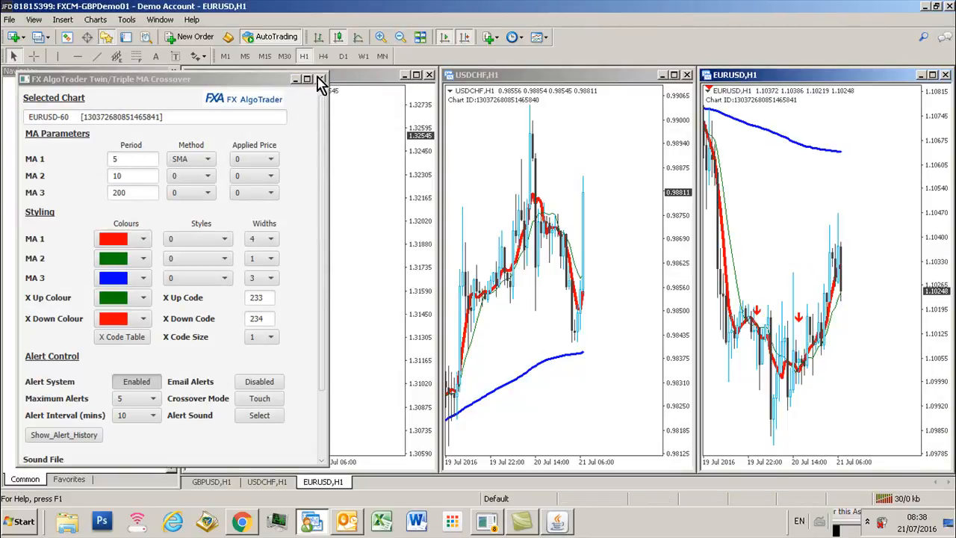
pyautogui.click(317, 78)
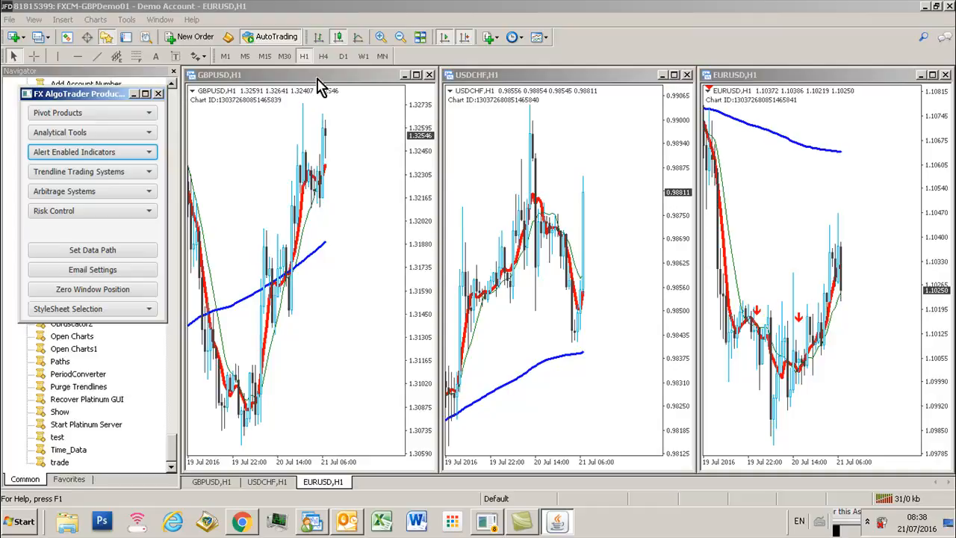